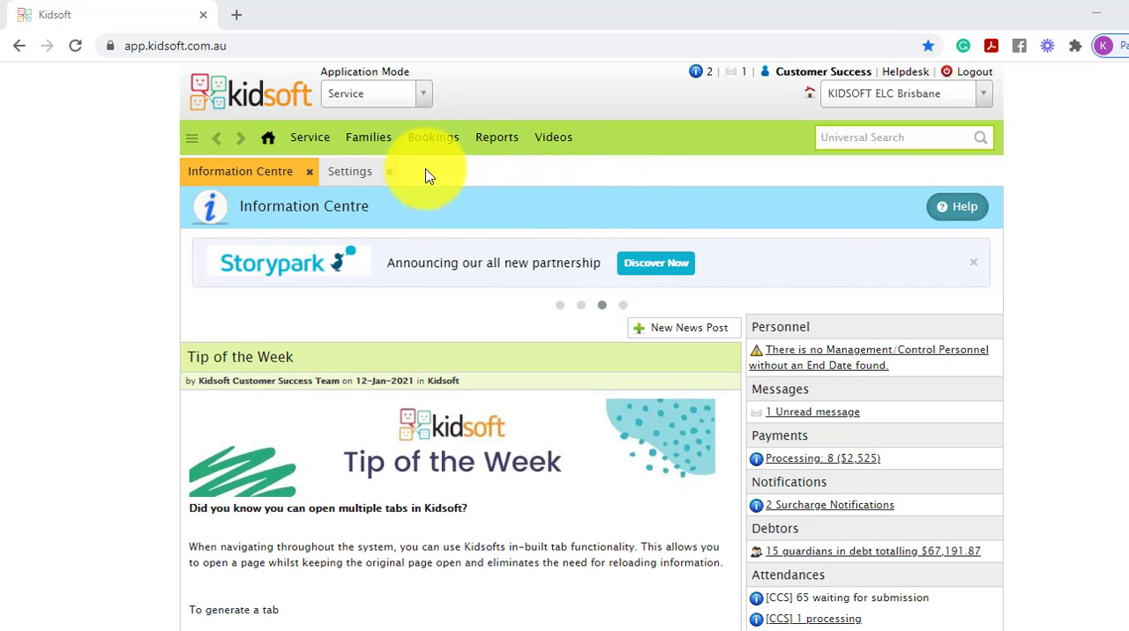
Open the Enrolment Wizard from the Families menu, under Enrolments
click(368, 137)
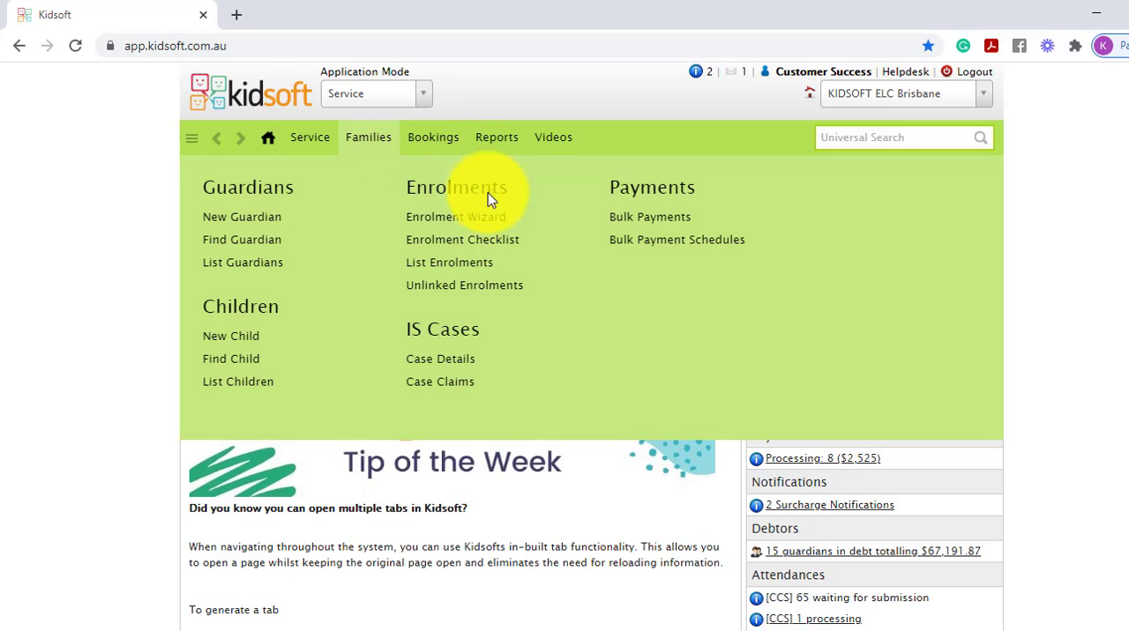
click(455, 216)
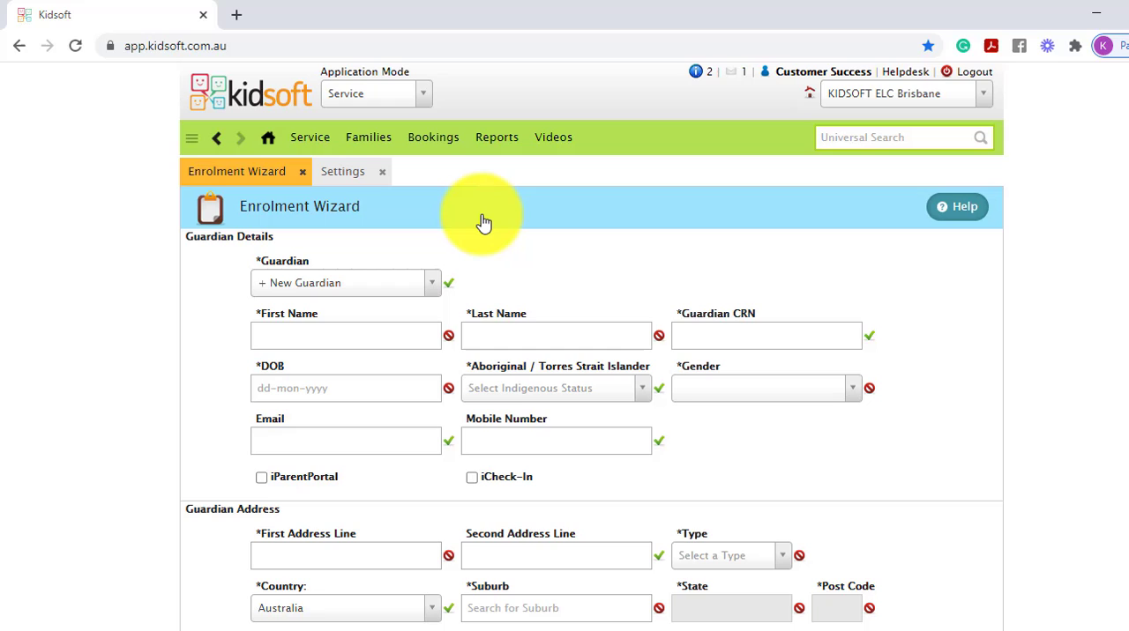
mouse_move(695, 453)
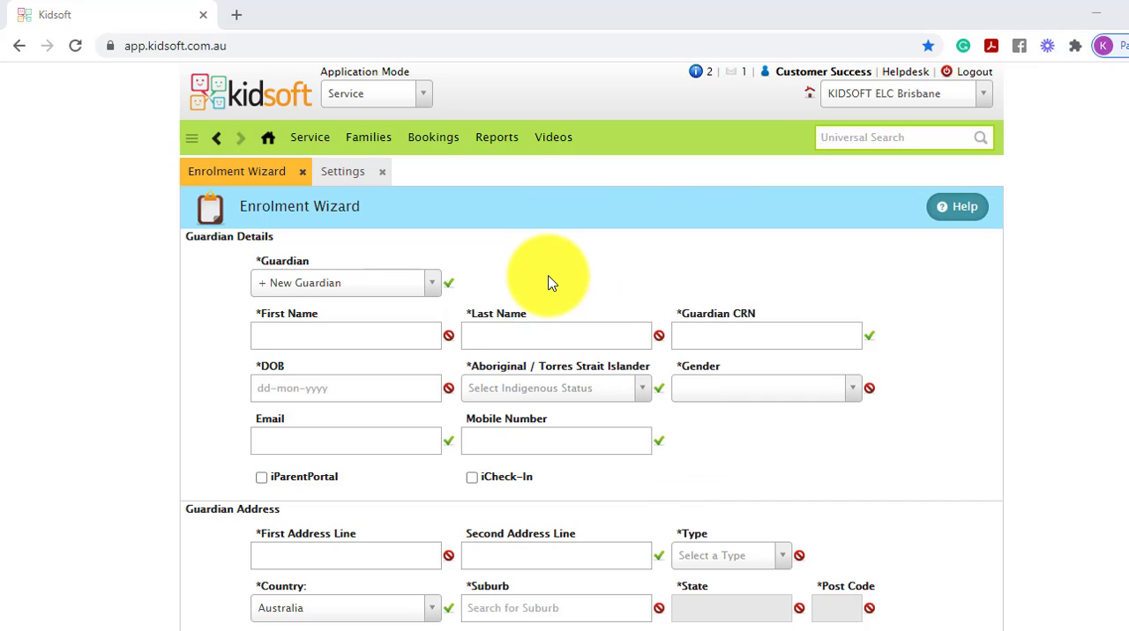
mouse_move(563, 271)
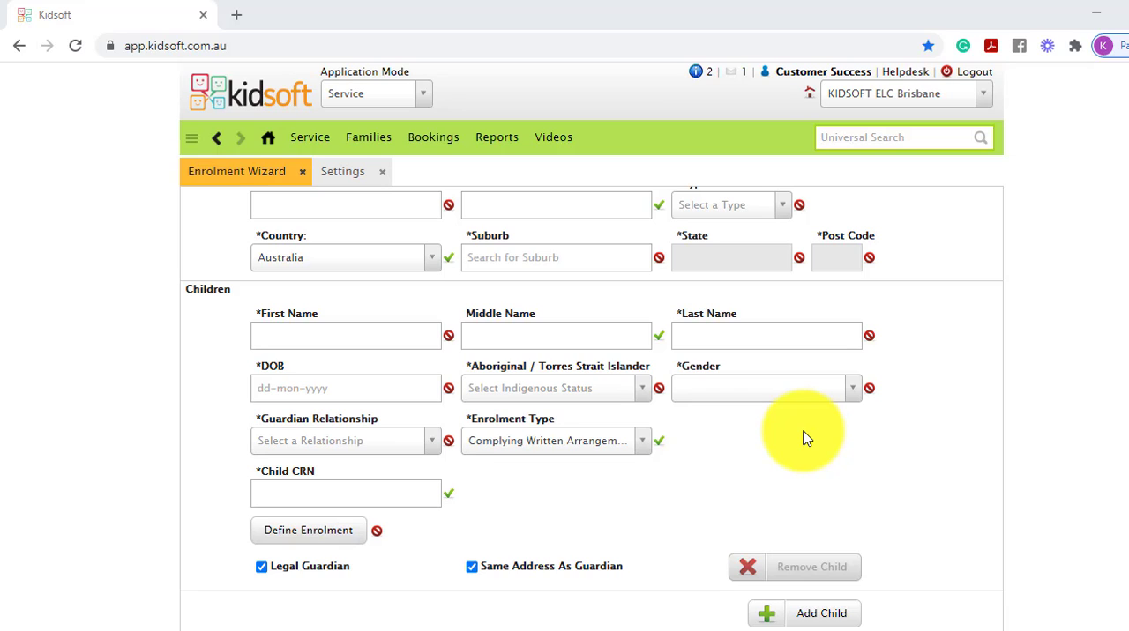
mouse_move(701, 385)
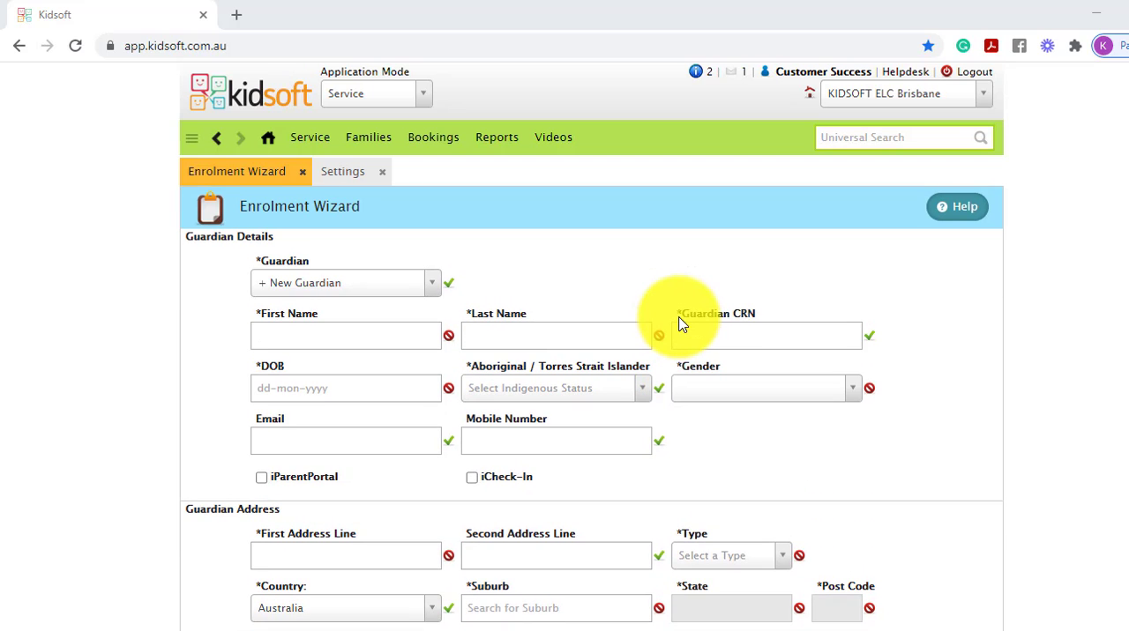
mouse_move(578, 309)
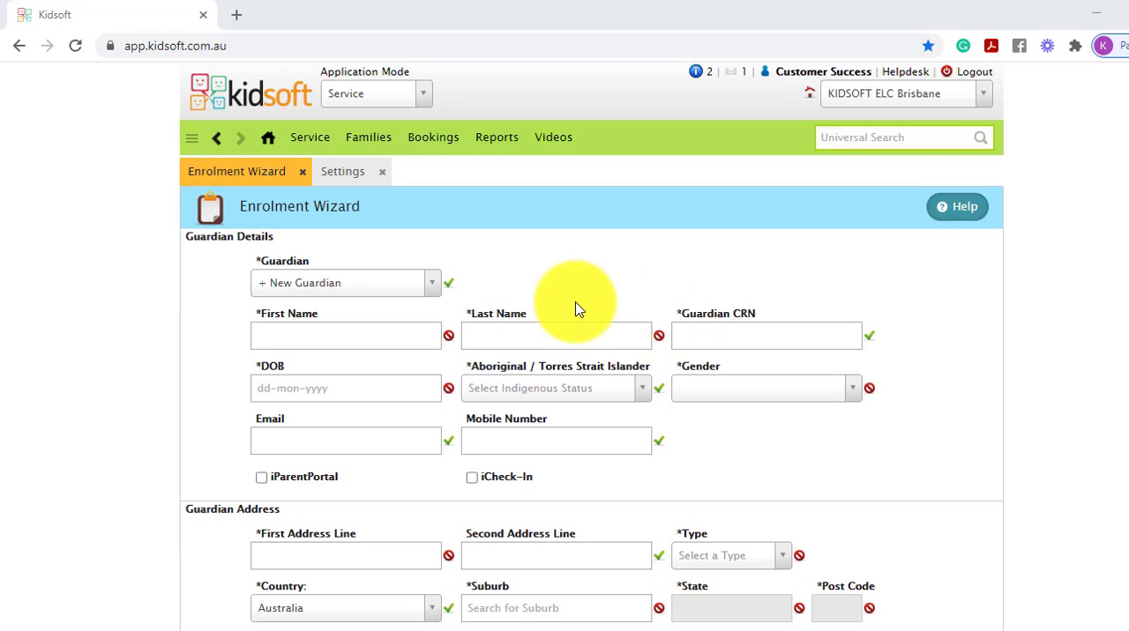
mouse_move(333, 292)
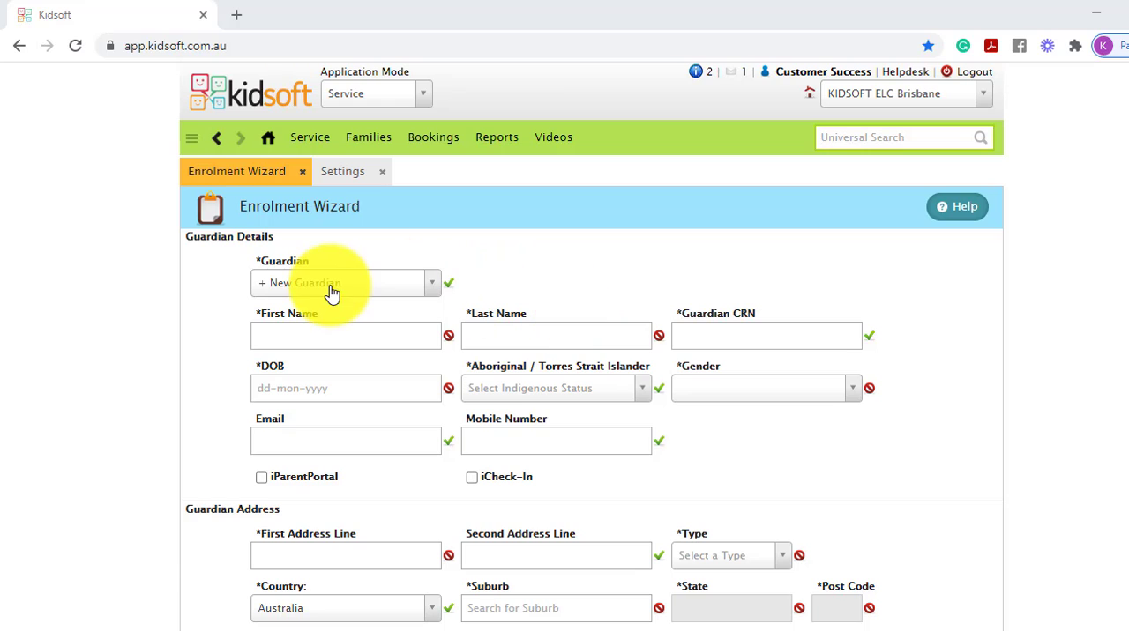
click(344, 282)
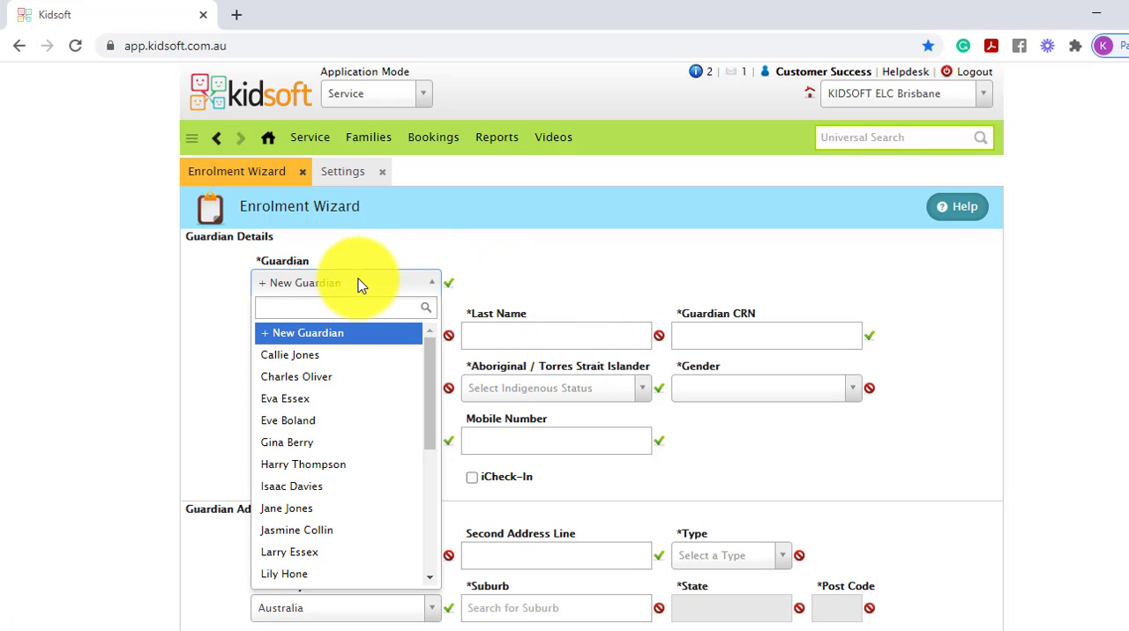
click(290, 355)
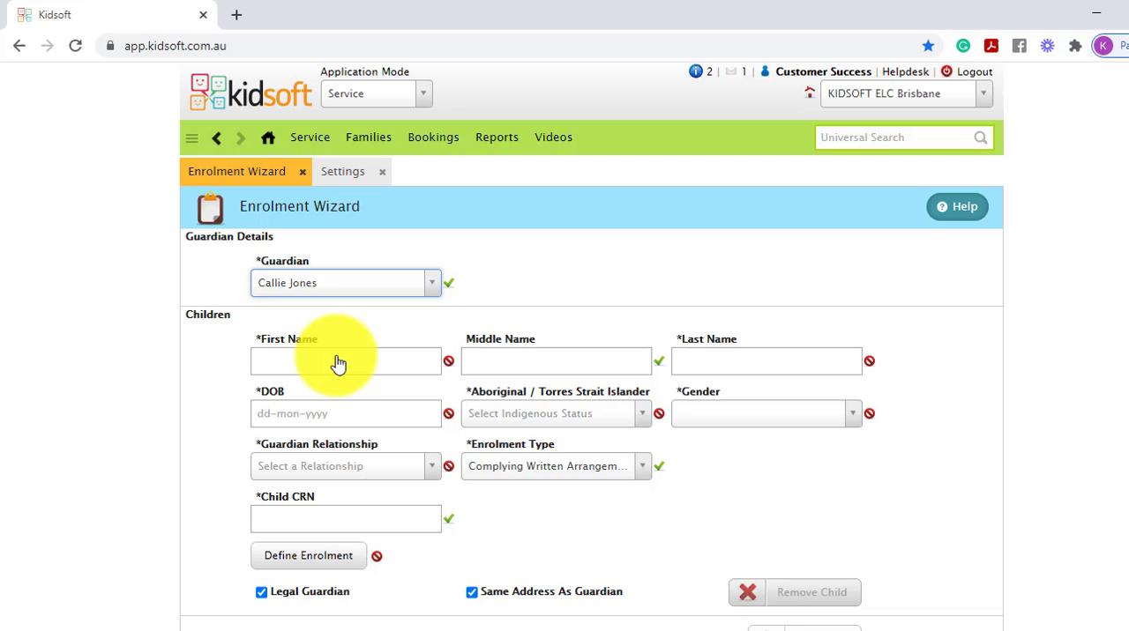
scroll(down, 3)
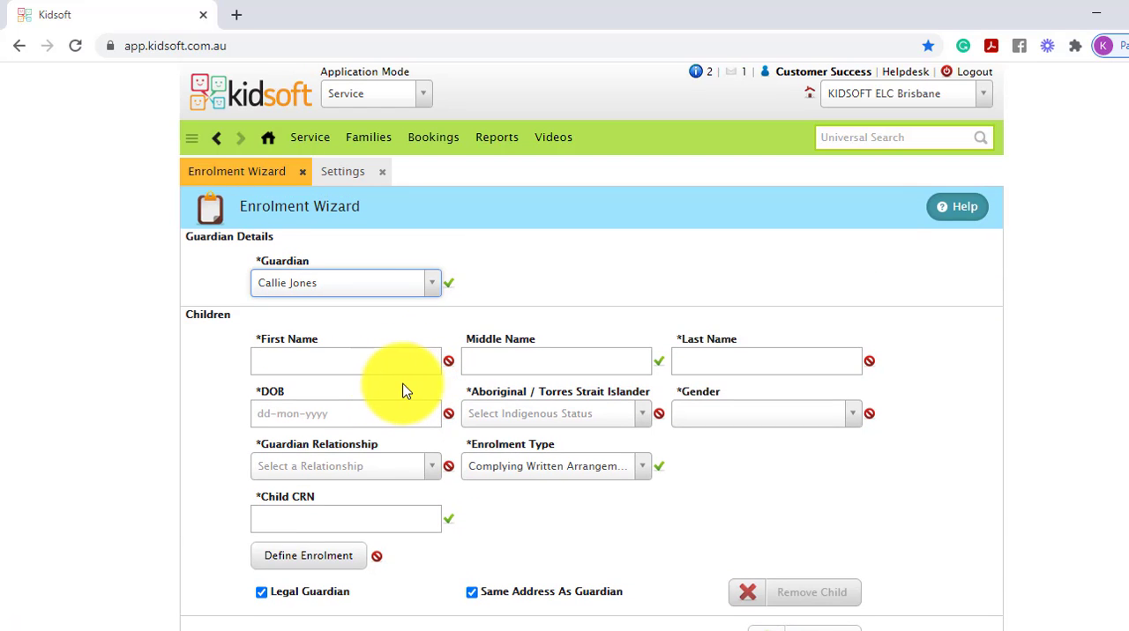
mouse_move(379, 309)
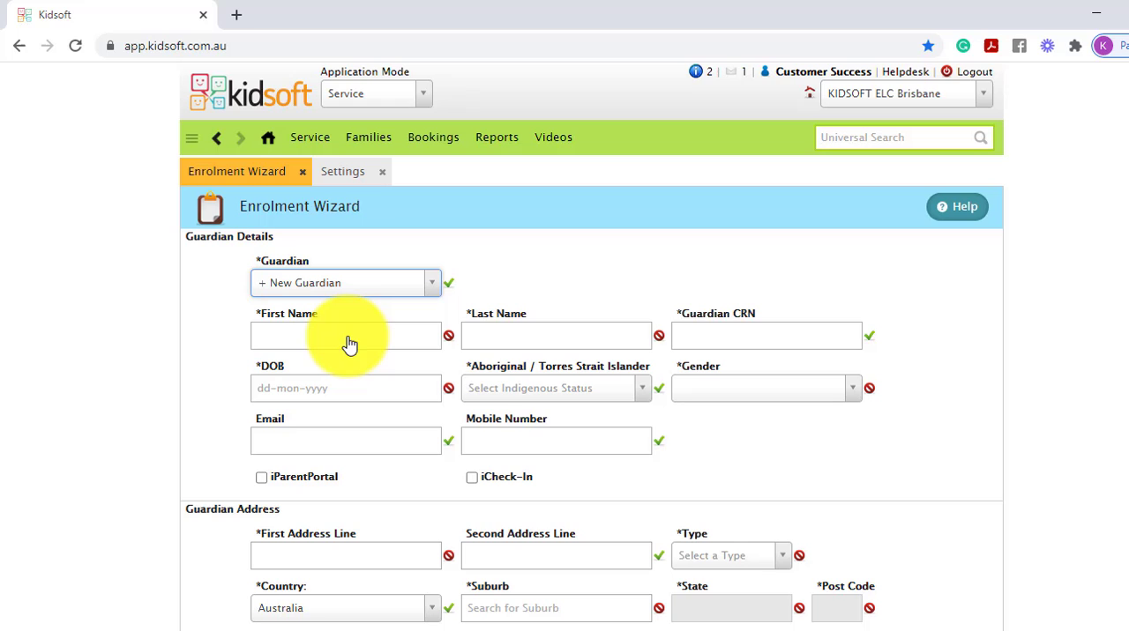
mouse_move(743, 408)
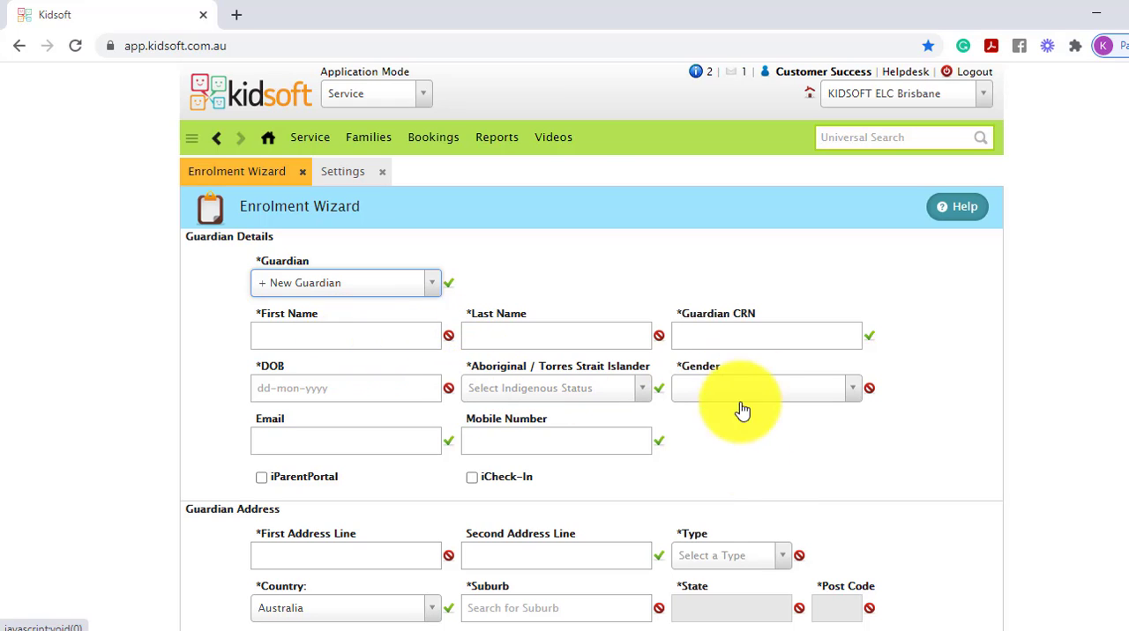
scroll(down, 3)
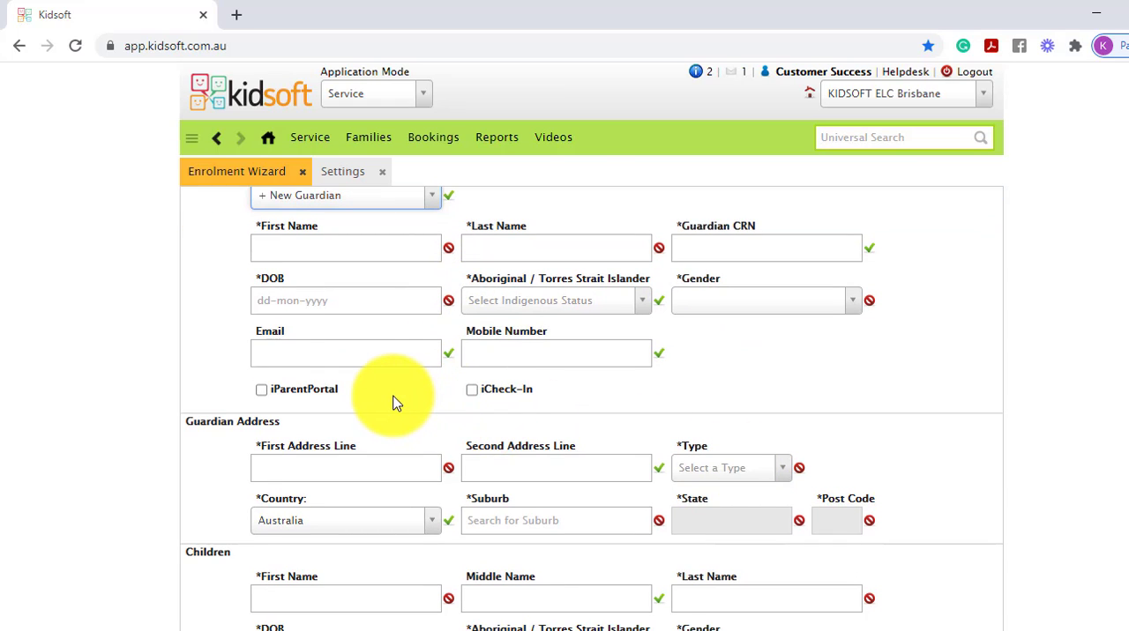
mouse_move(394, 402)
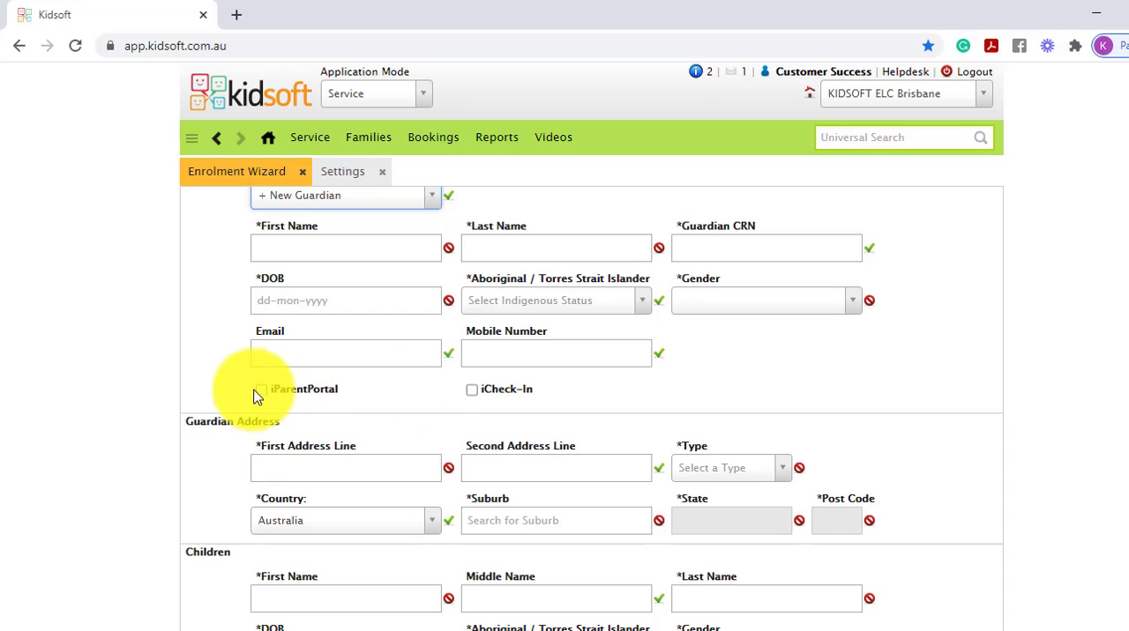
click(261, 389)
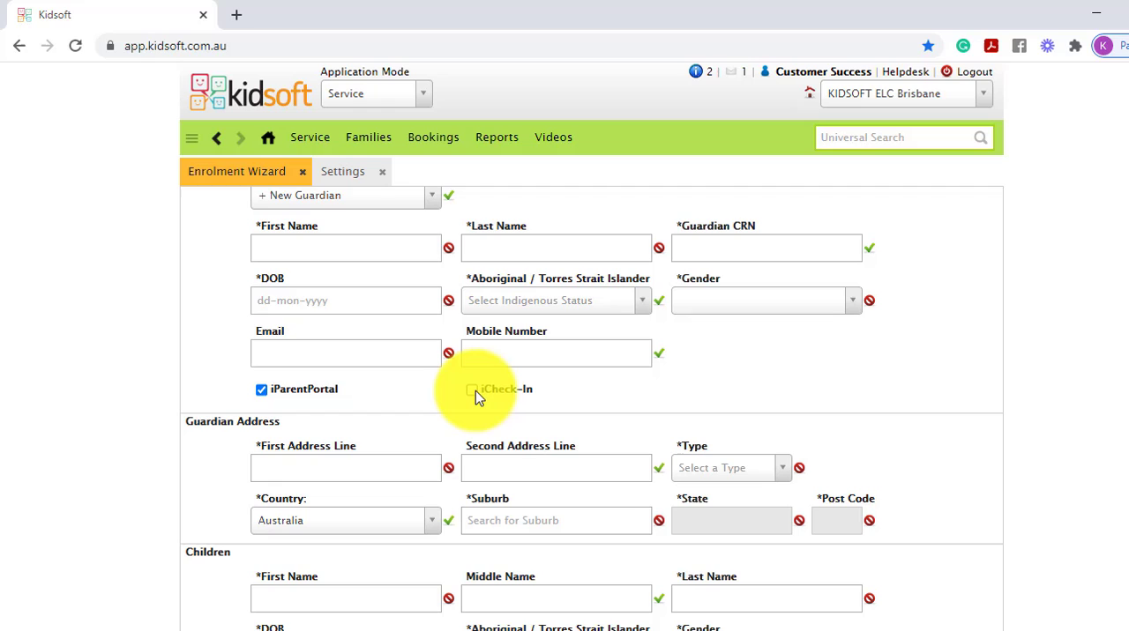
click(472, 389)
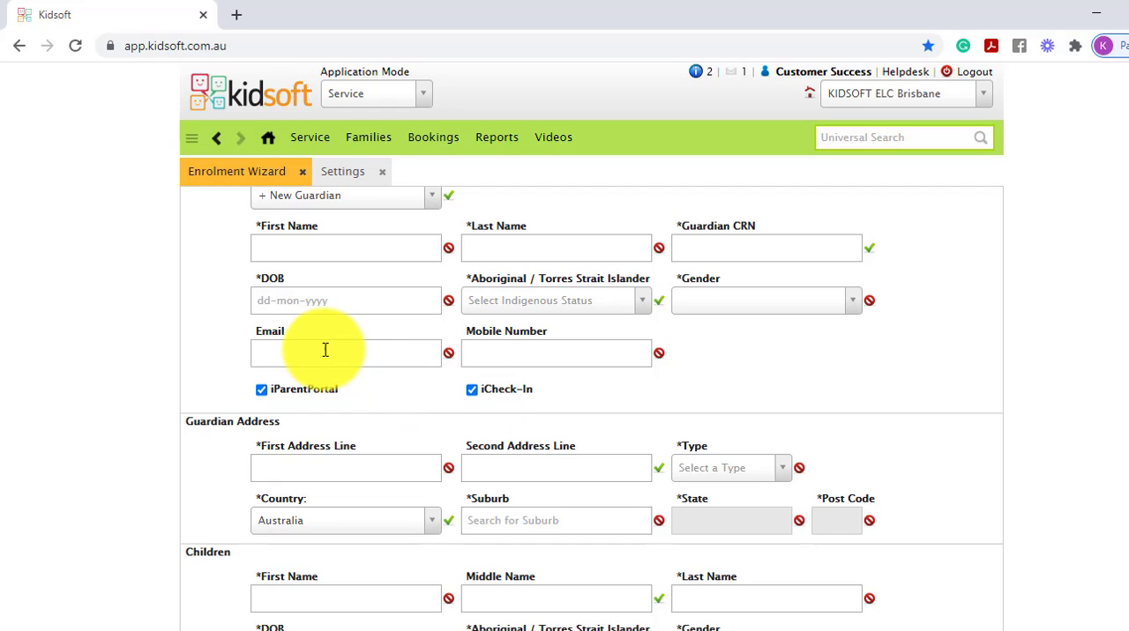
mouse_move(529, 353)
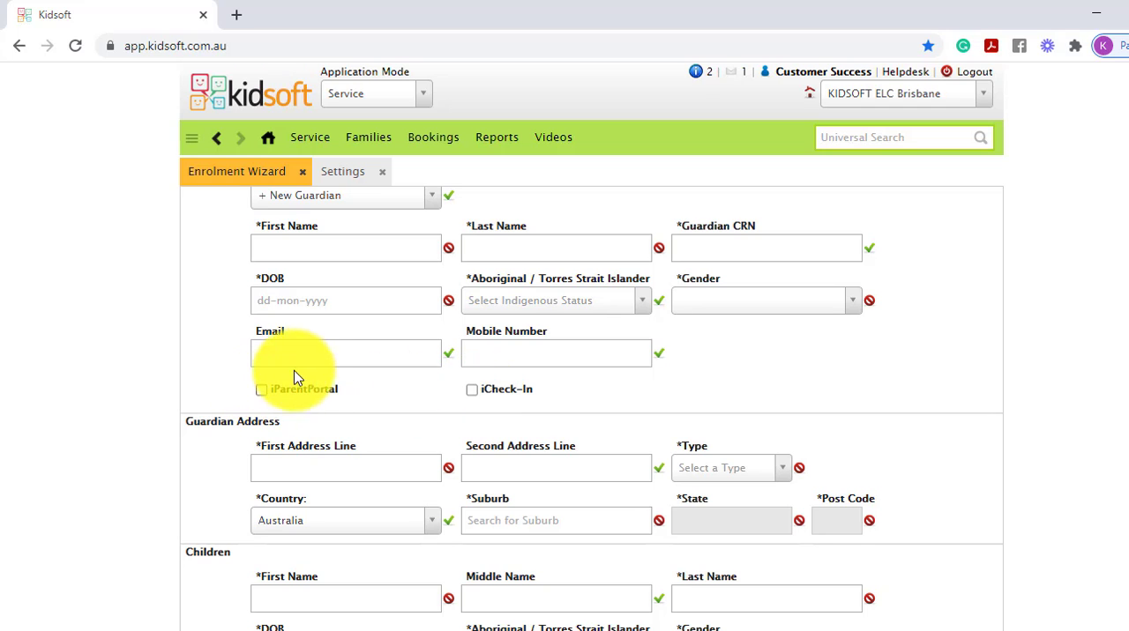
scroll(down, 3)
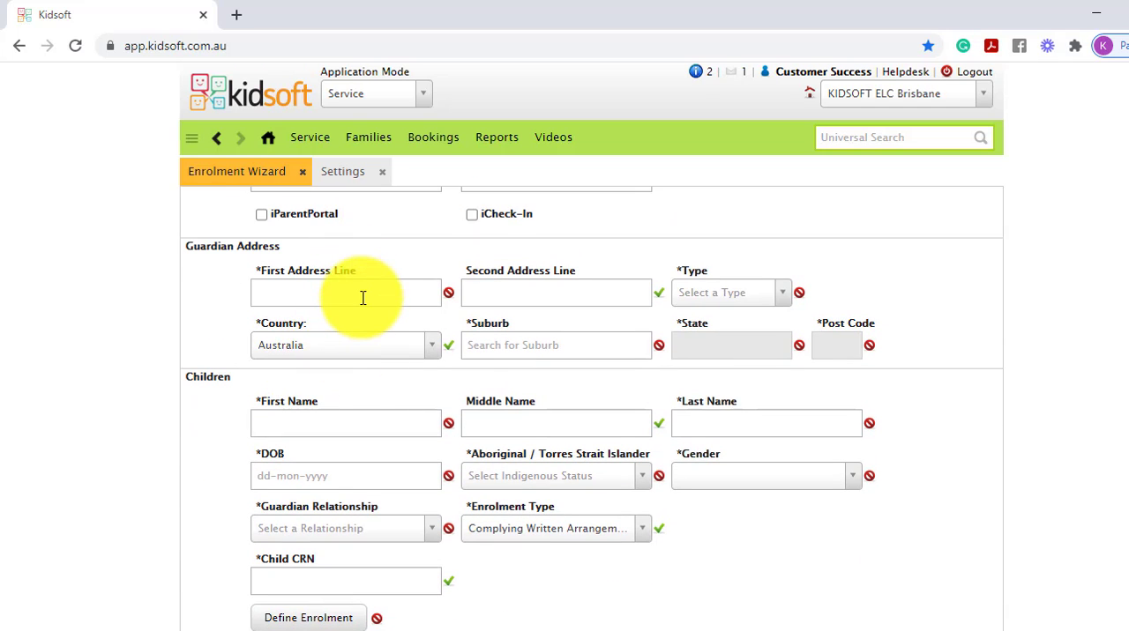
scroll(down, 3)
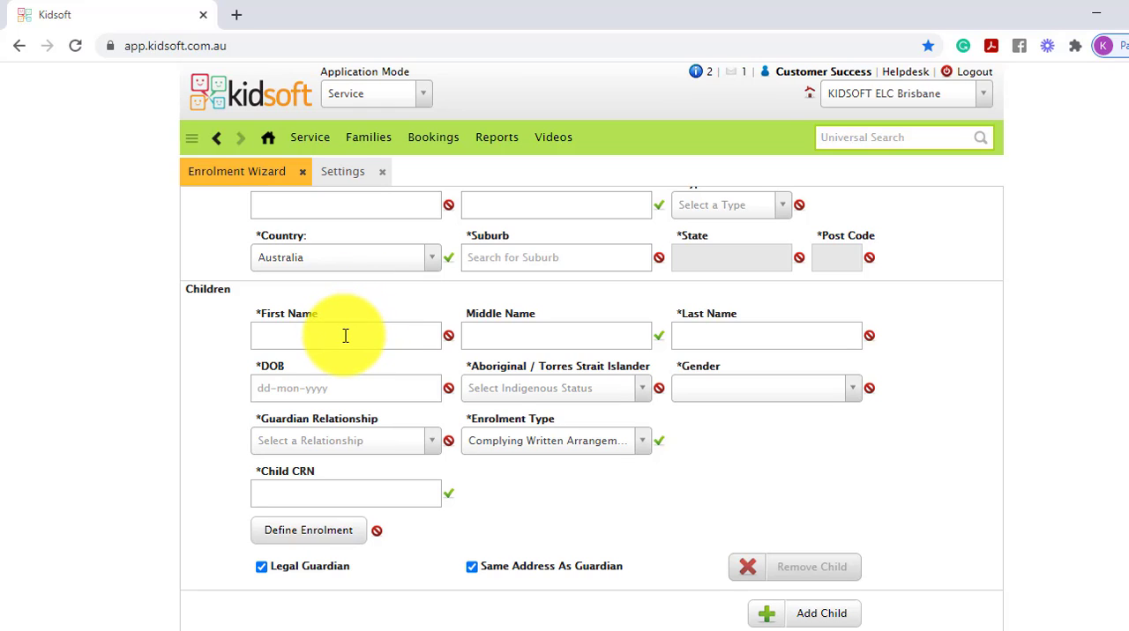
mouse_move(408, 336)
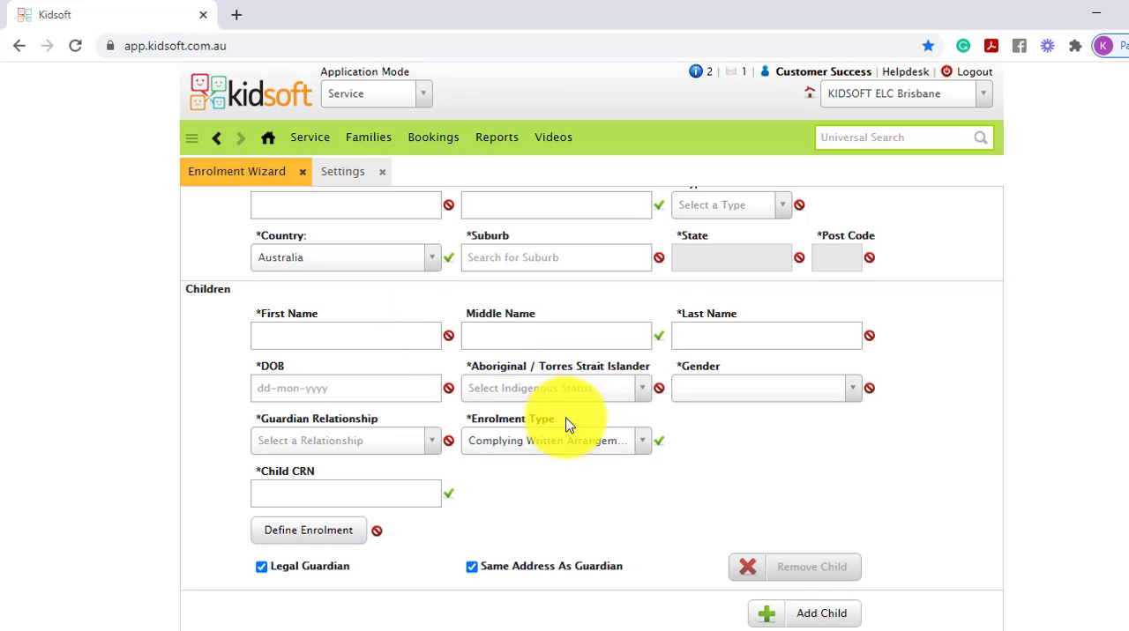
click(553, 441)
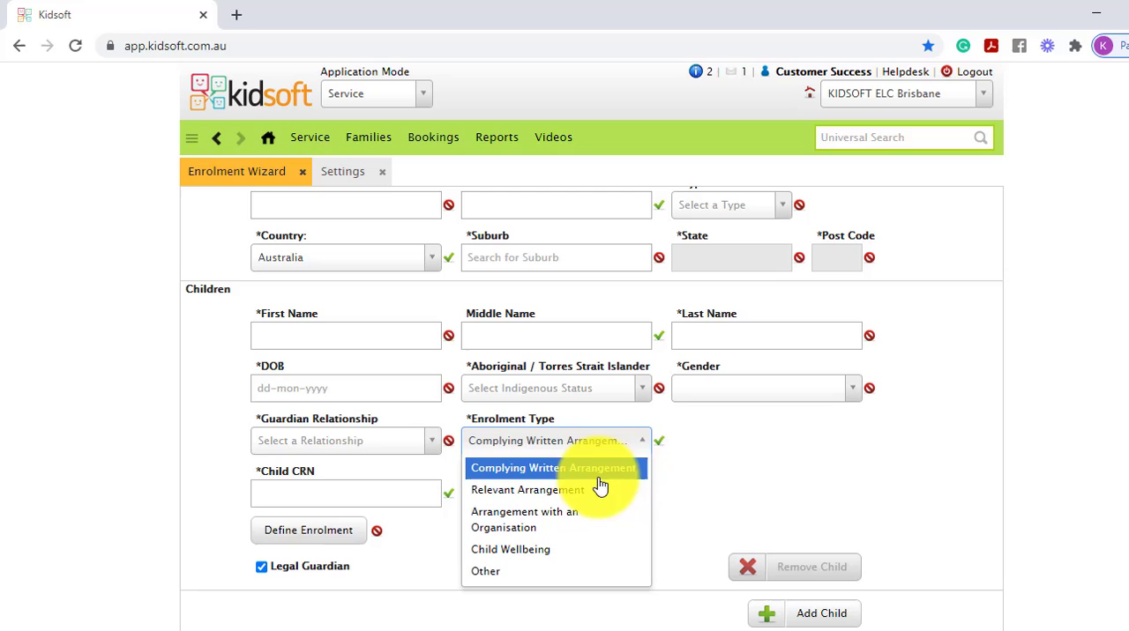
click(553, 467)
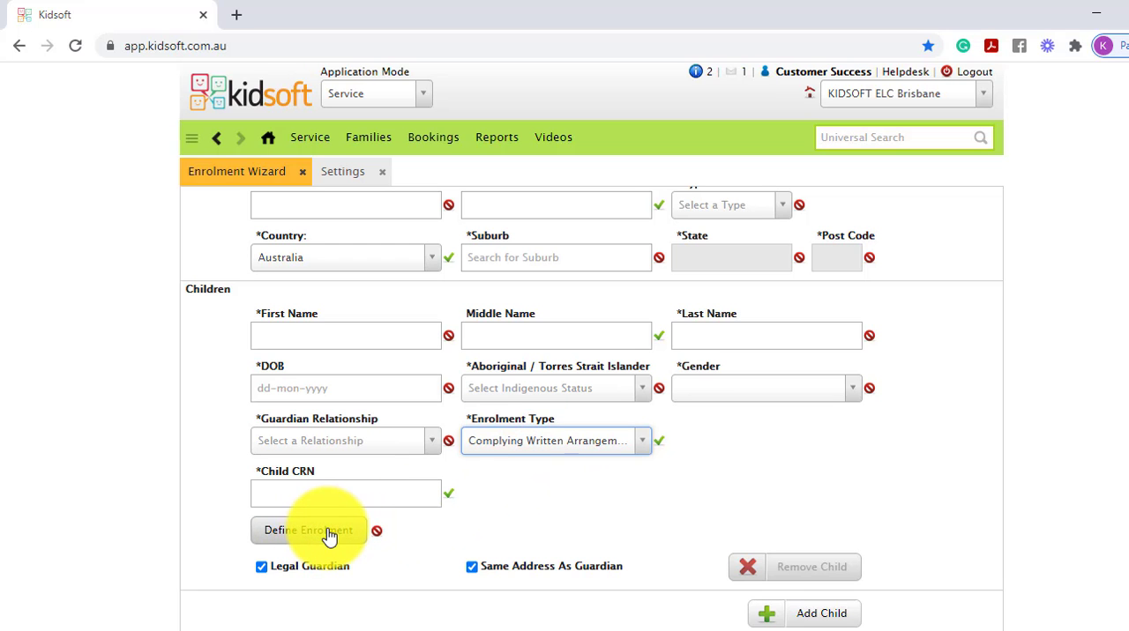
Define a CCS enrolment with test (CDC) approval, Both sessions and Guardian as signing party
click(307, 530)
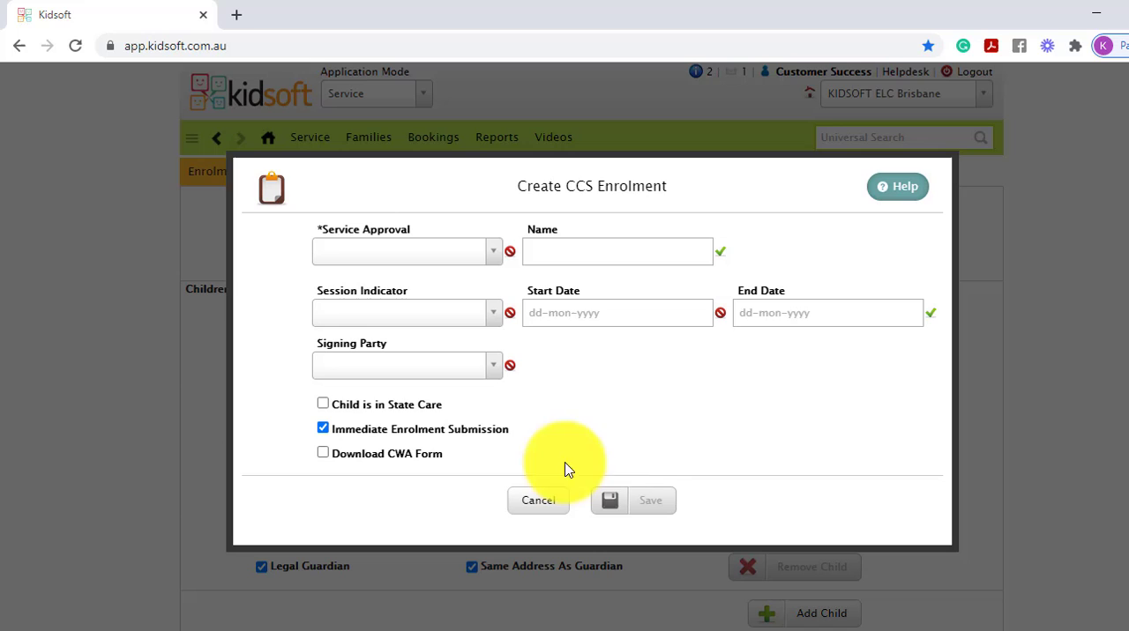
mouse_move(624, 392)
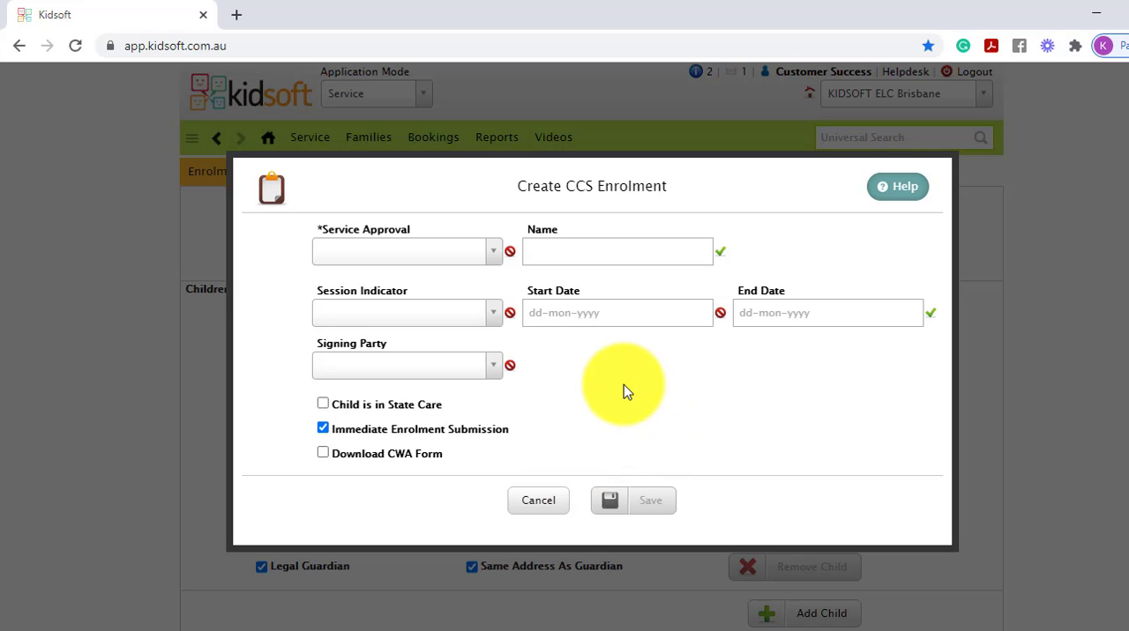
click(405, 252)
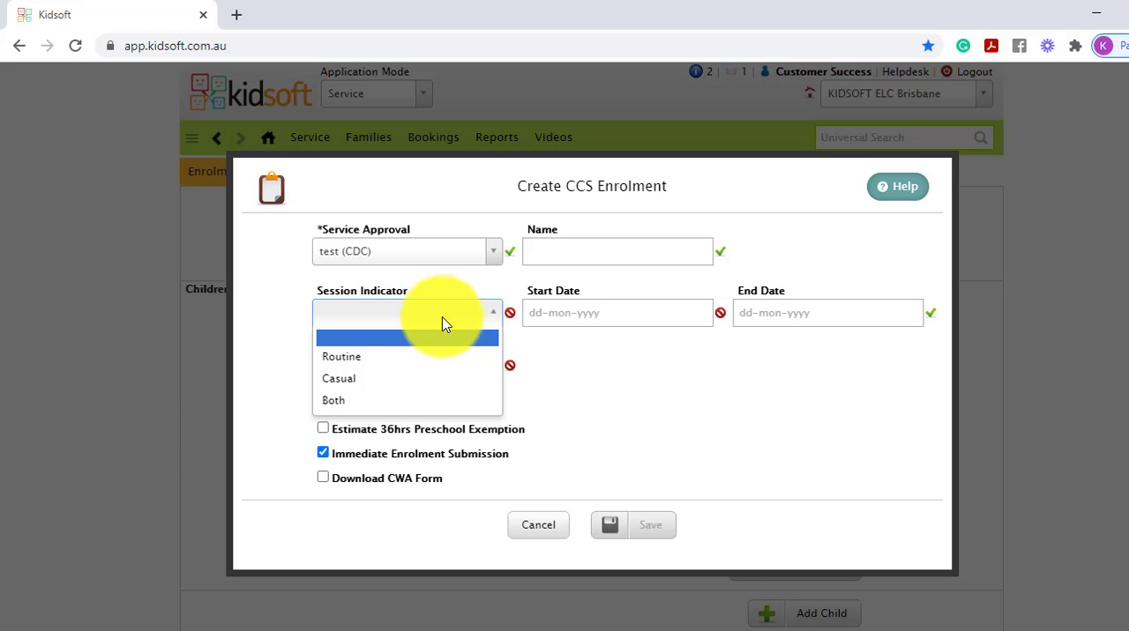
click(341, 356)
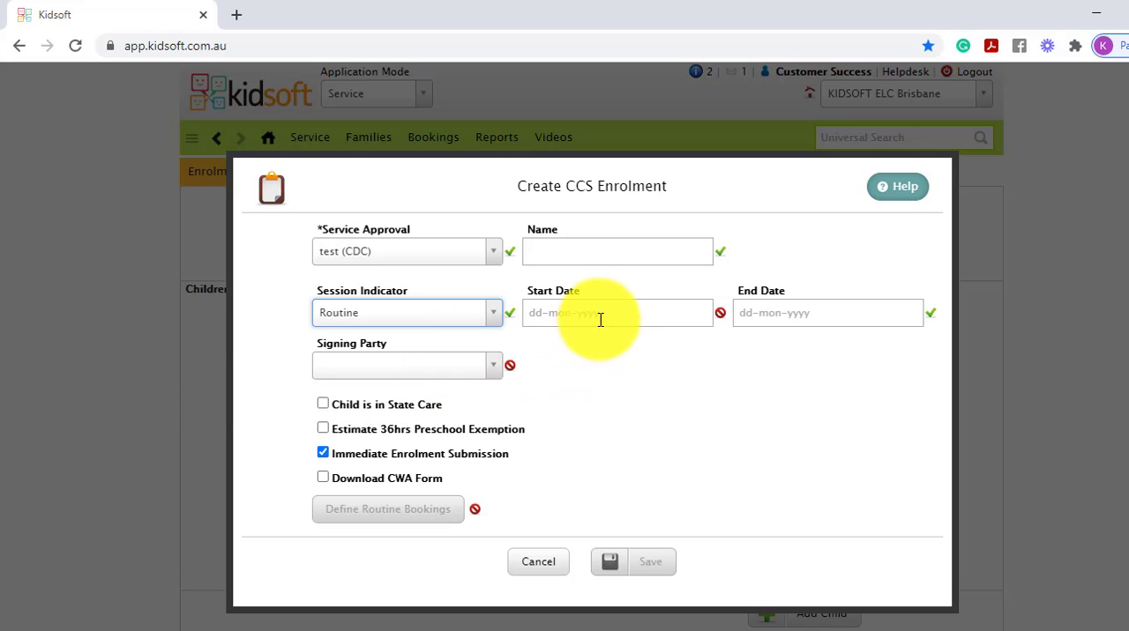
mouse_move(617, 313)
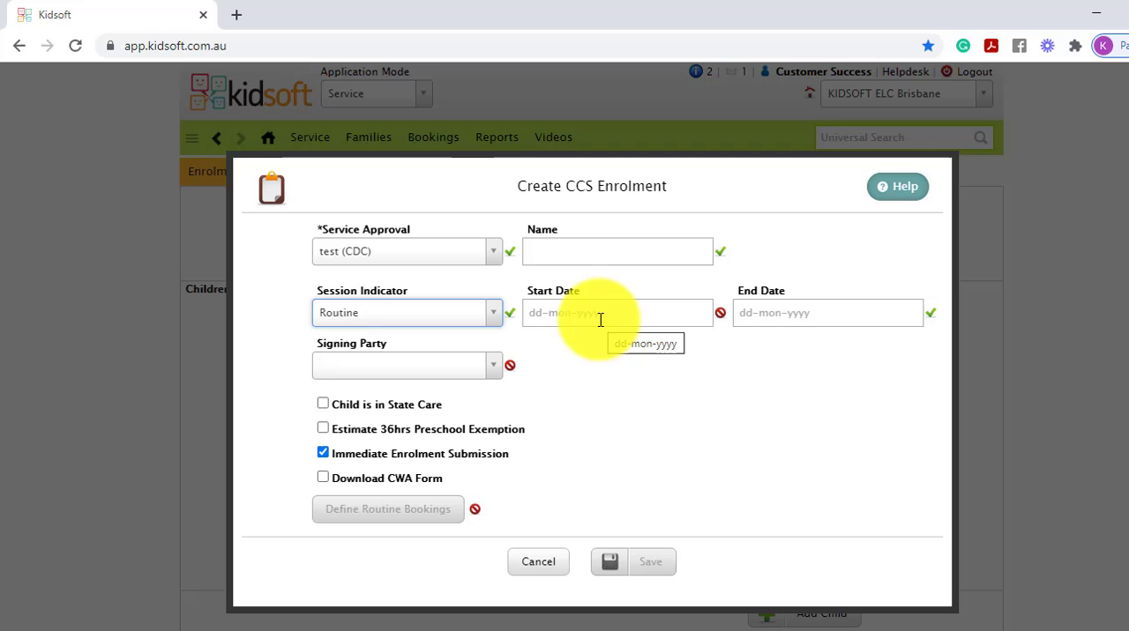
click(406, 365)
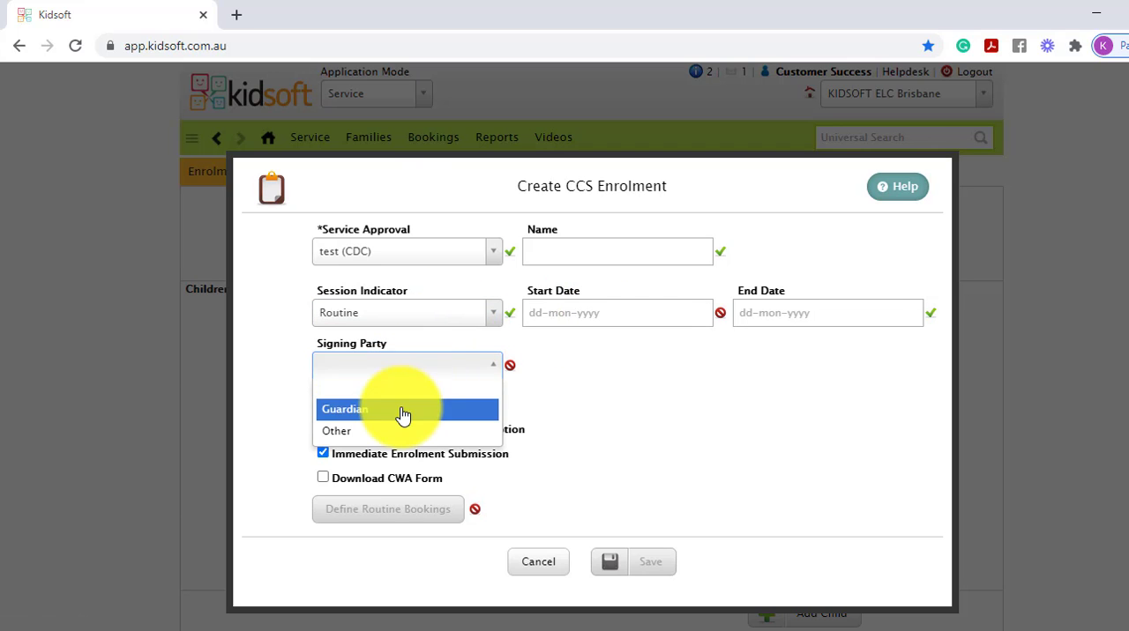
click(344, 410)
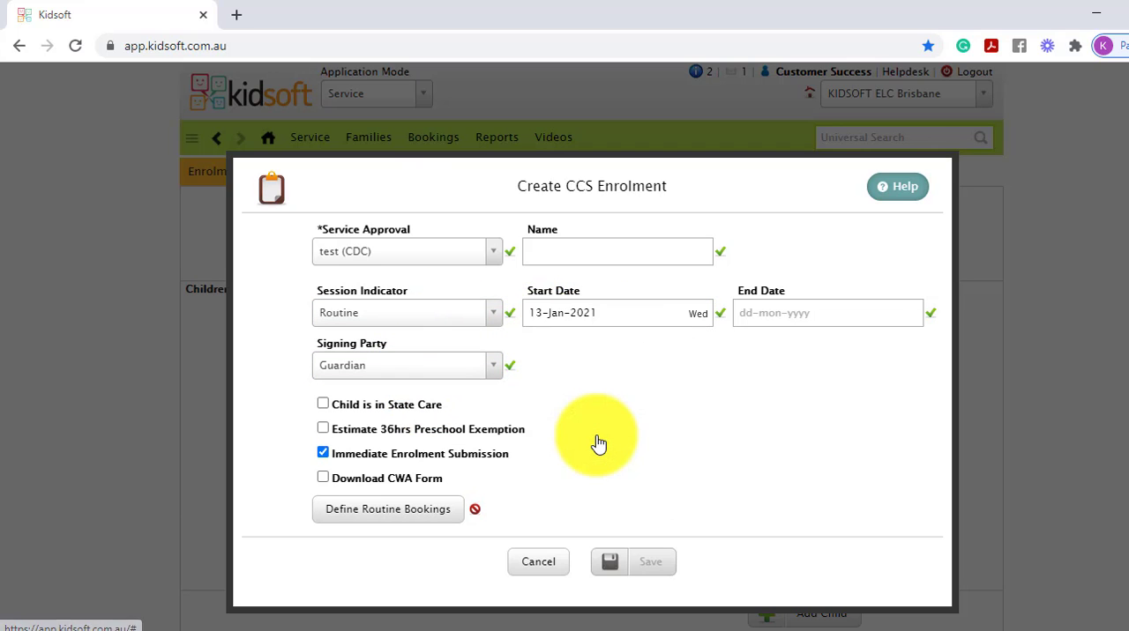
mouse_move(458, 523)
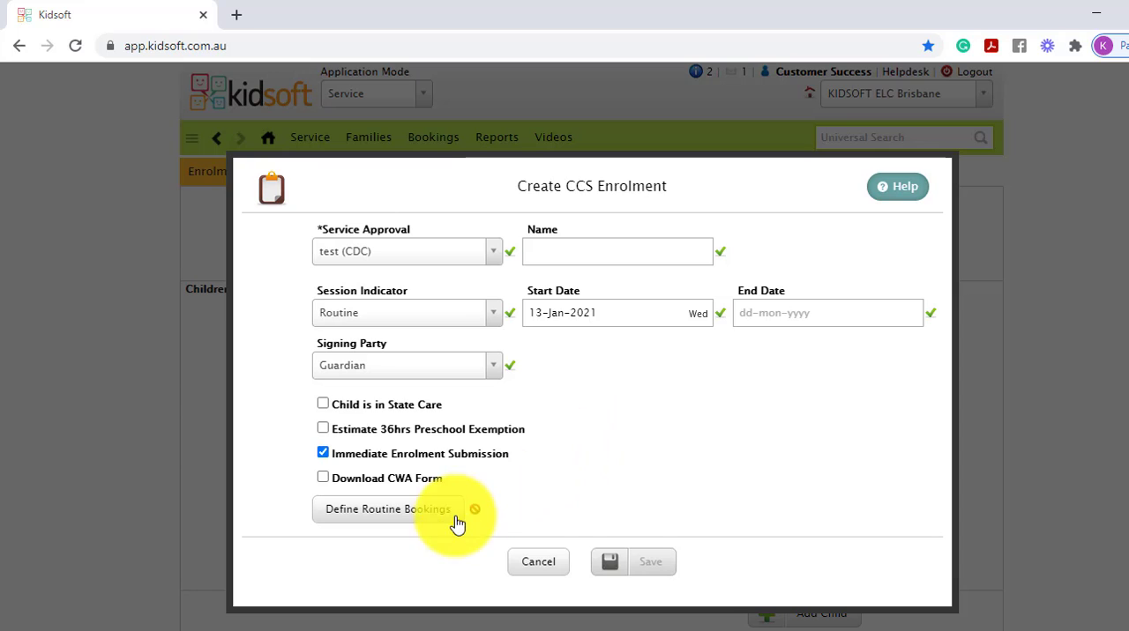
click(406, 312)
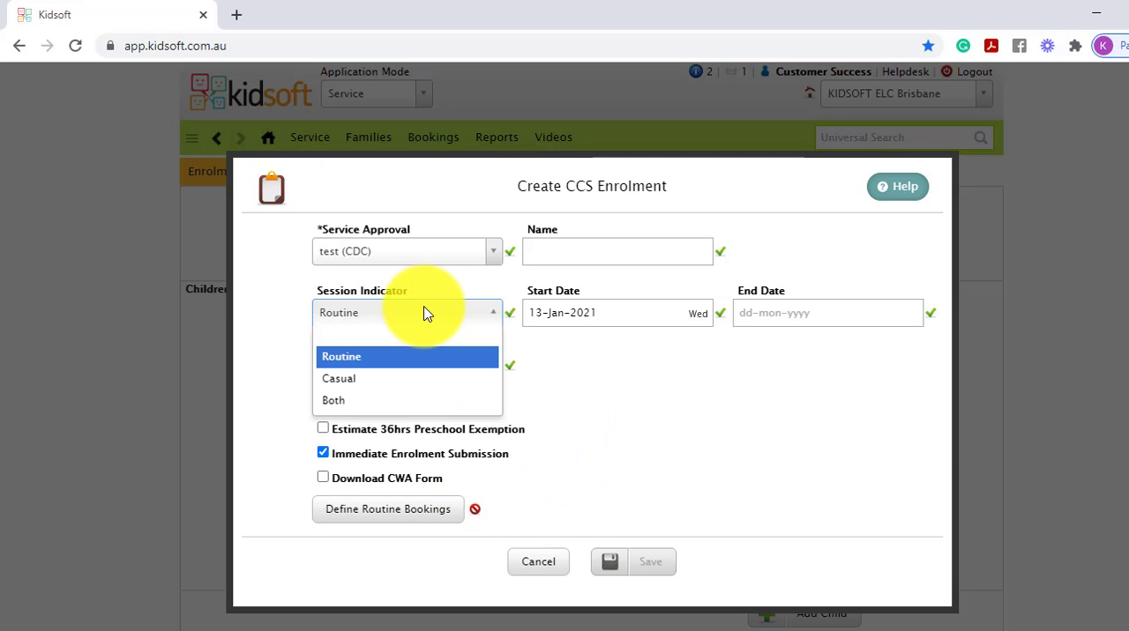
click(334, 399)
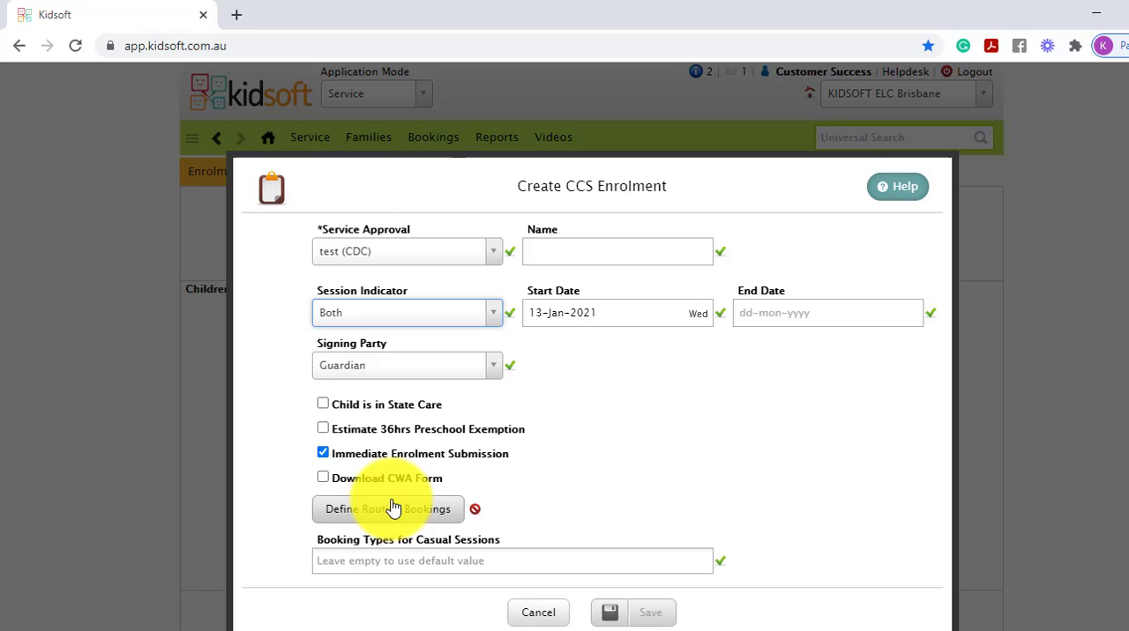
Open Define Routine Bookings, then cancel the Bookings Edit and Create CCS Enrolment forms
click(385, 509)
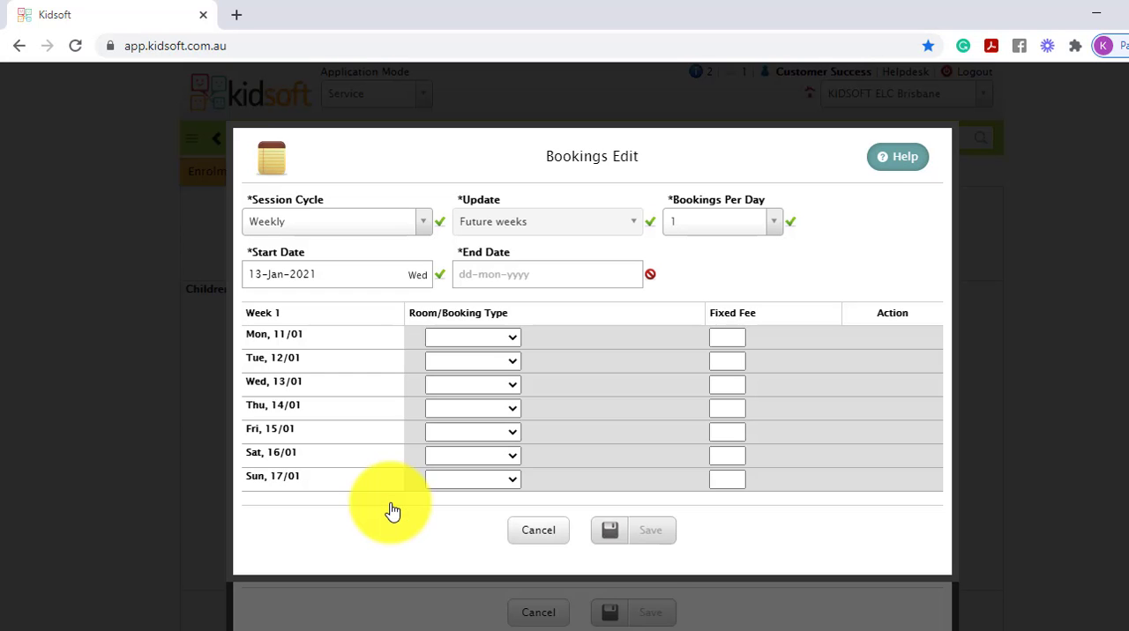
mouse_move(587, 360)
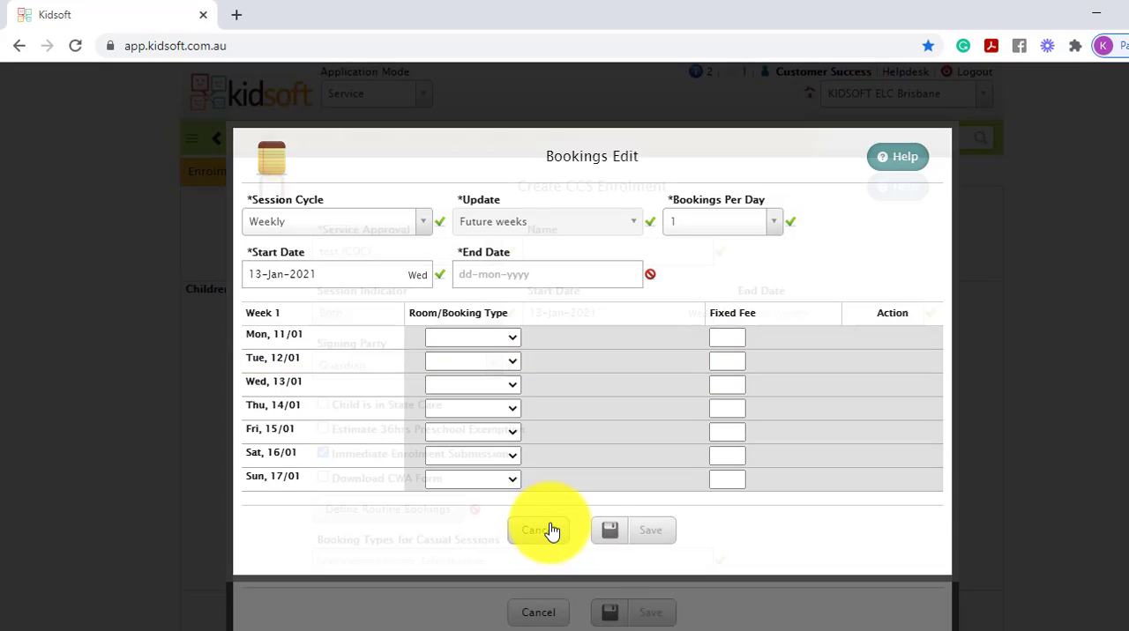
click(539, 530)
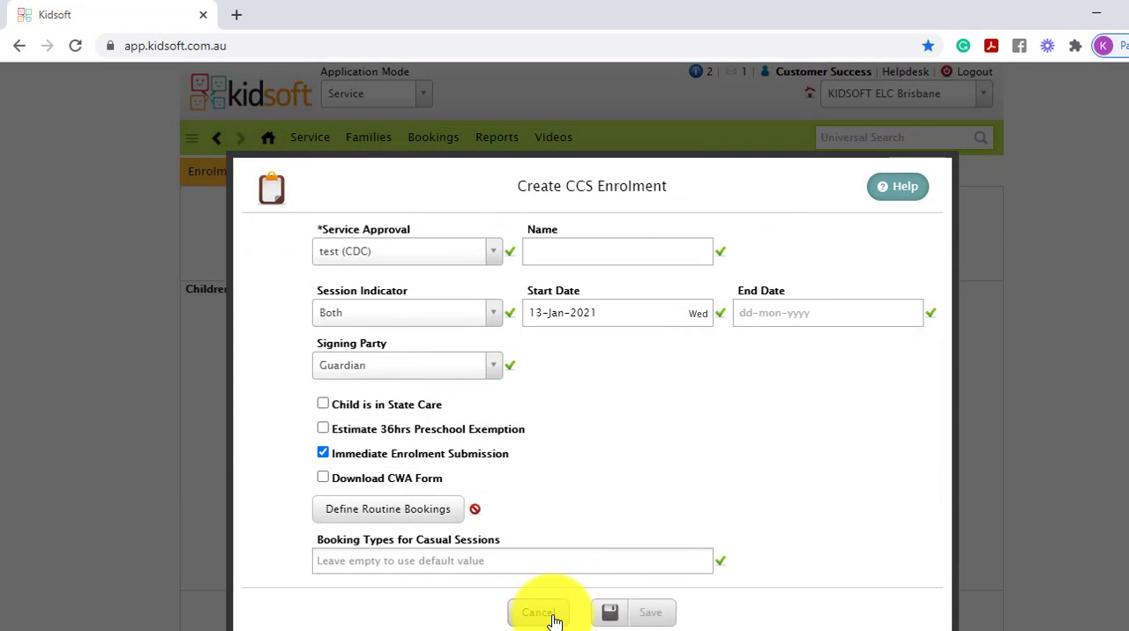
click(538, 612)
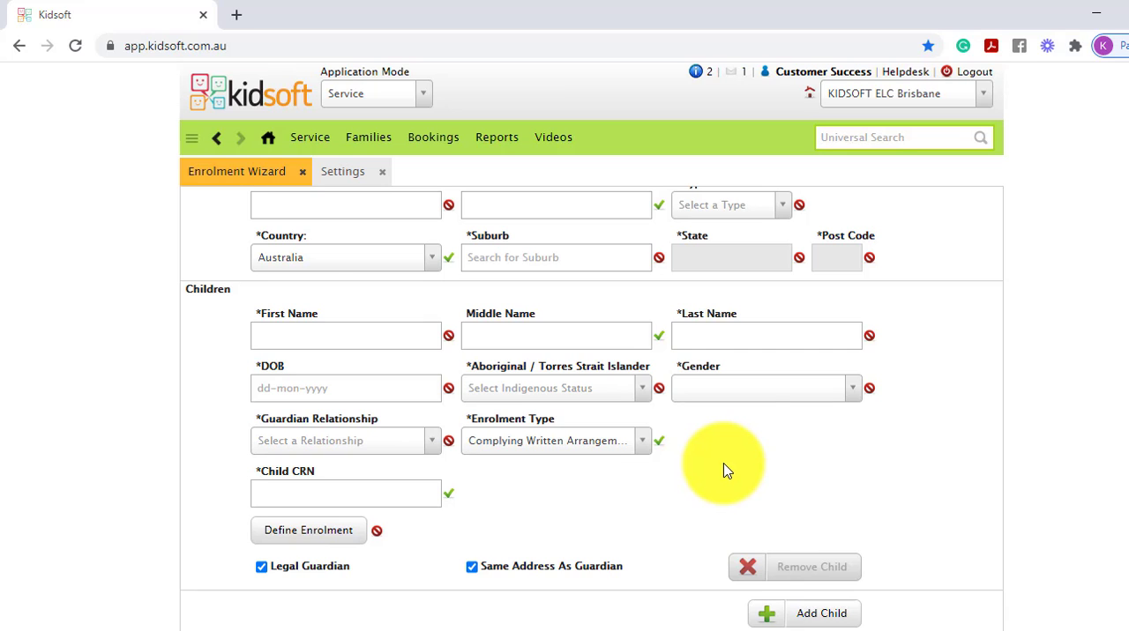
Insert a second blank child block with Add Child in the Enrolment Wizard
scroll(down, 3)
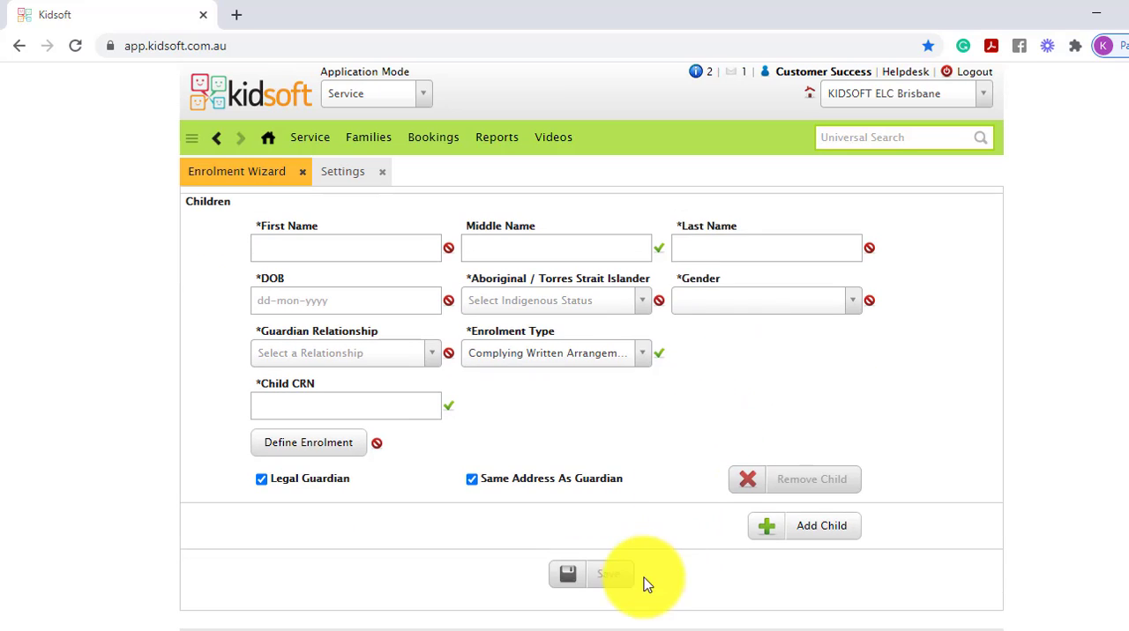
mouse_move(750, 392)
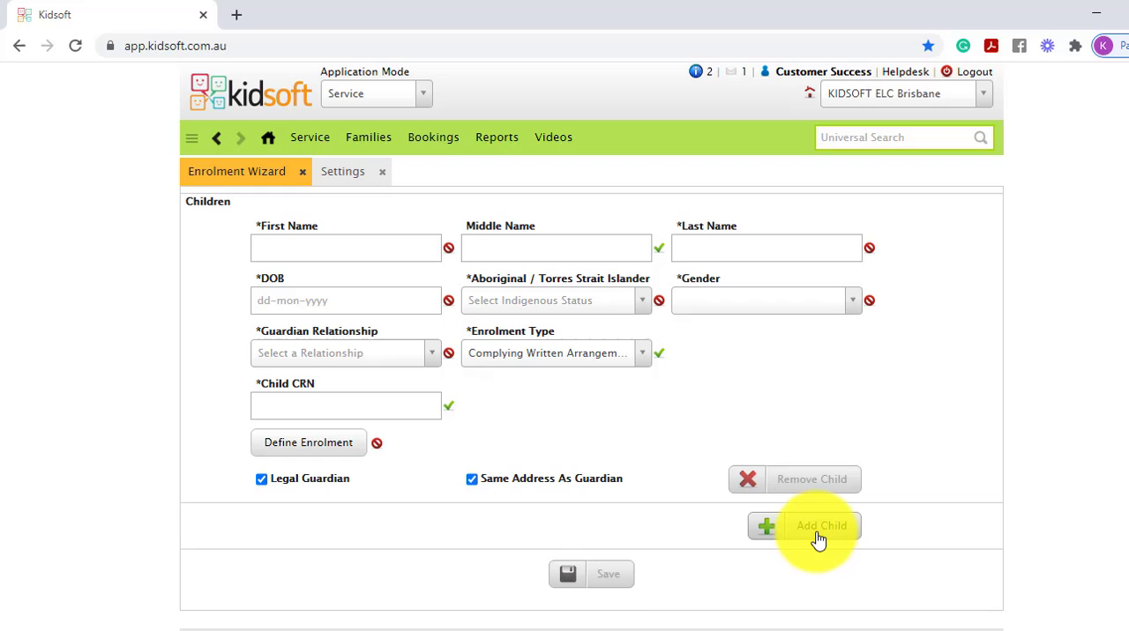
click(819, 526)
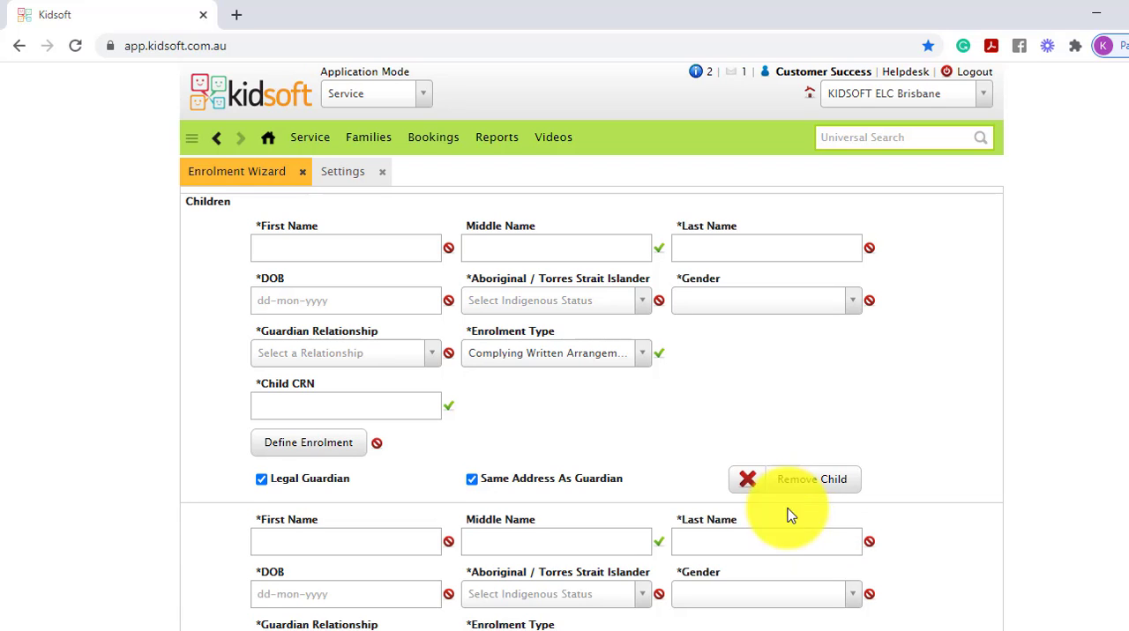
scroll(down, 3)
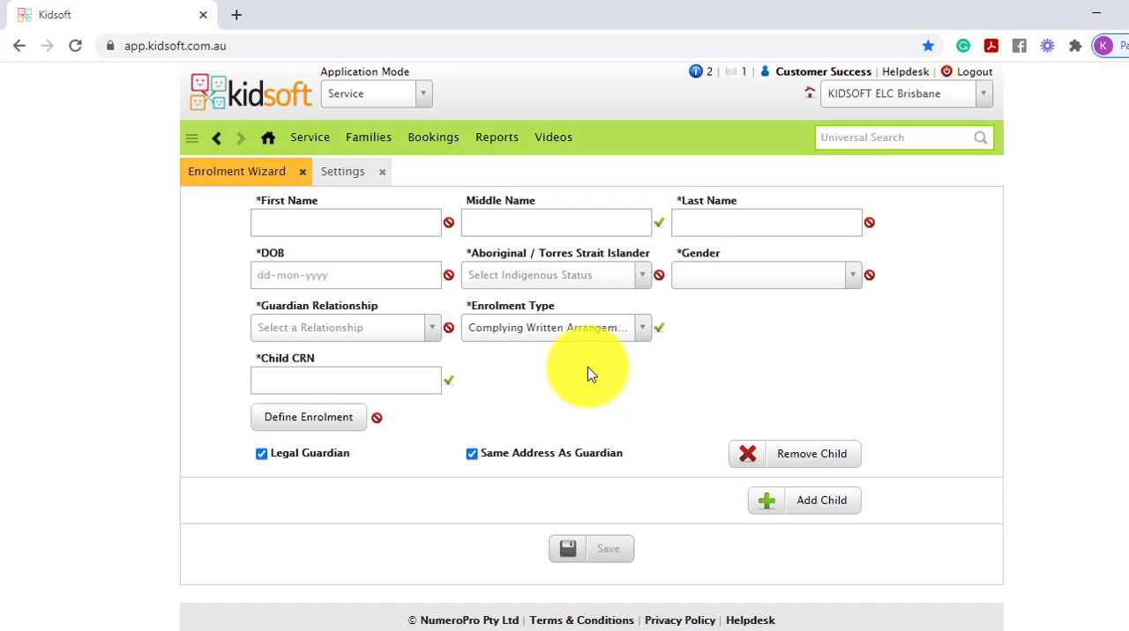
mouse_move(268, 138)
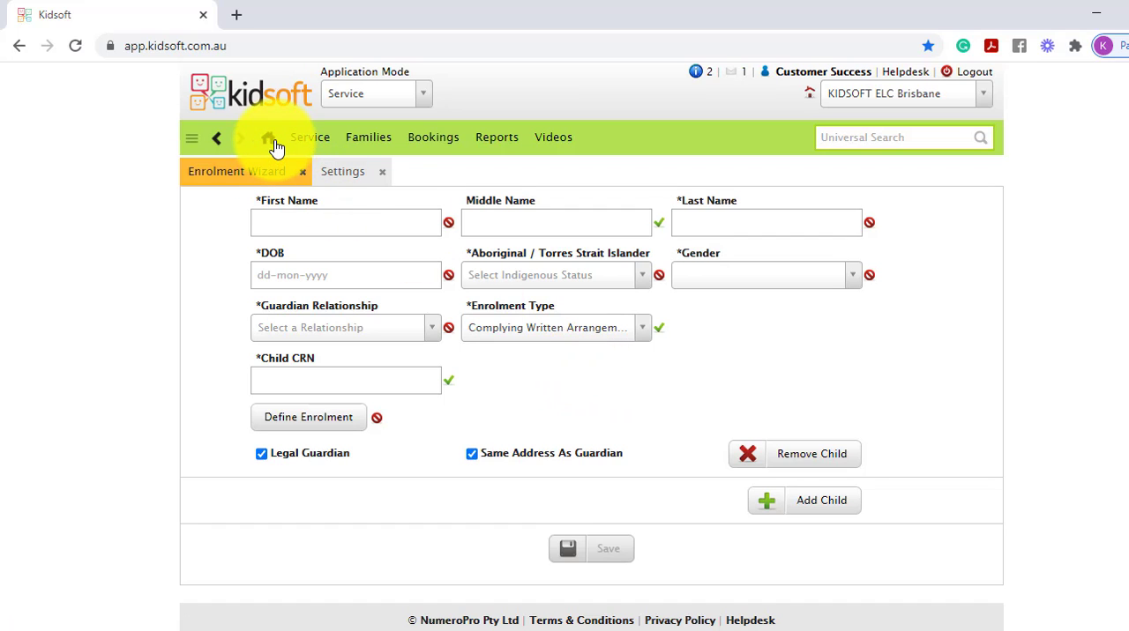
Go back to the Information Centre home page via the Home icon
click(268, 138)
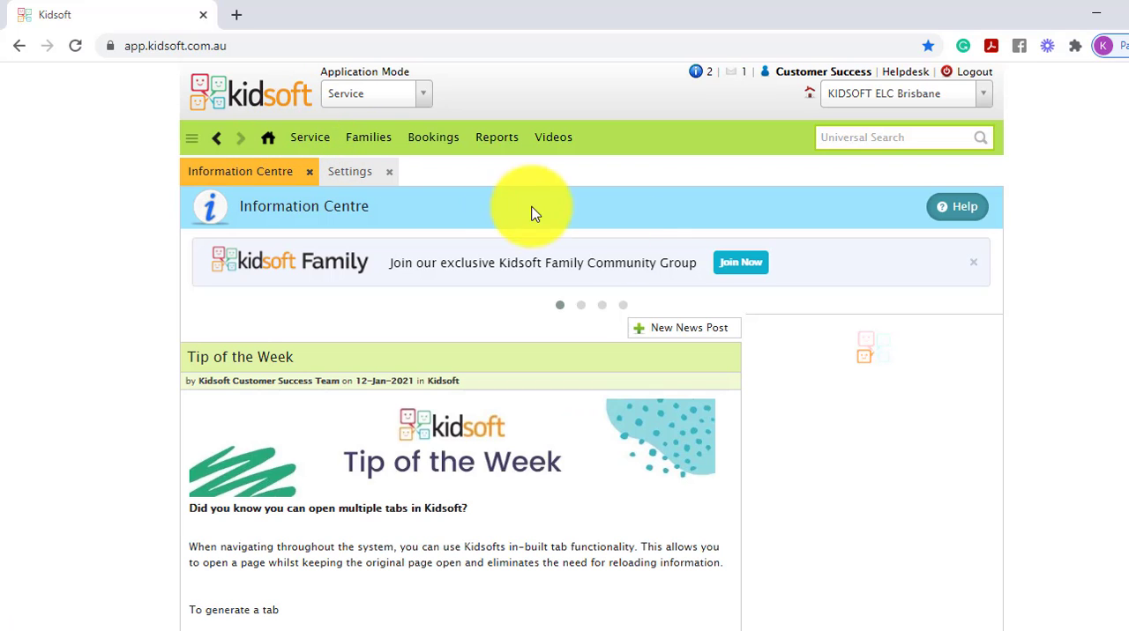
mouse_move(1041, 309)
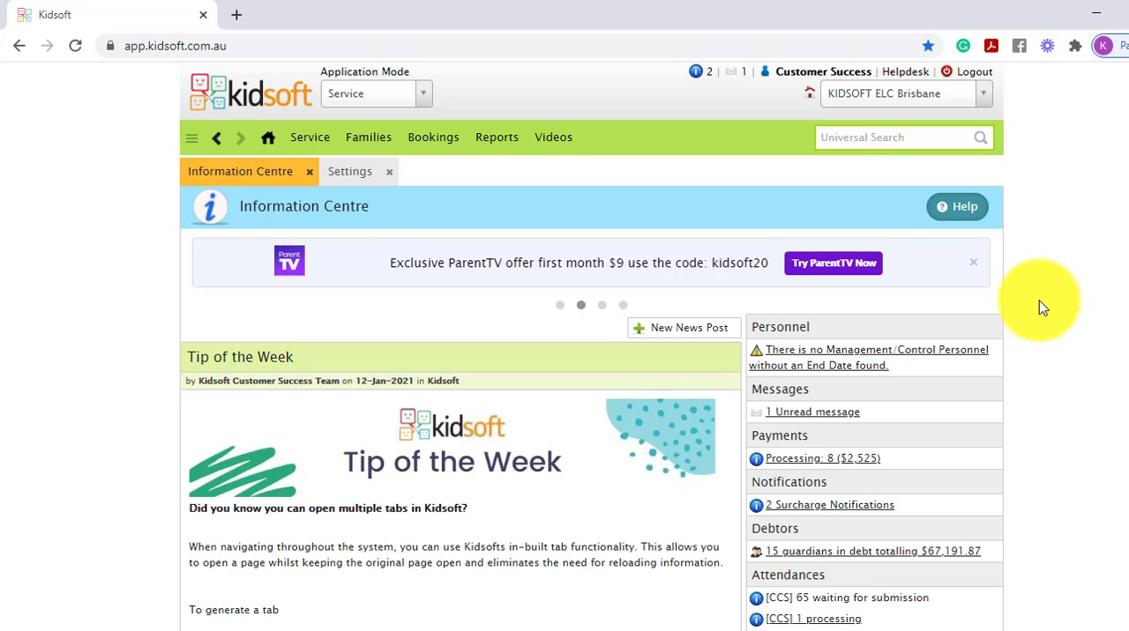
scroll(down, 3)
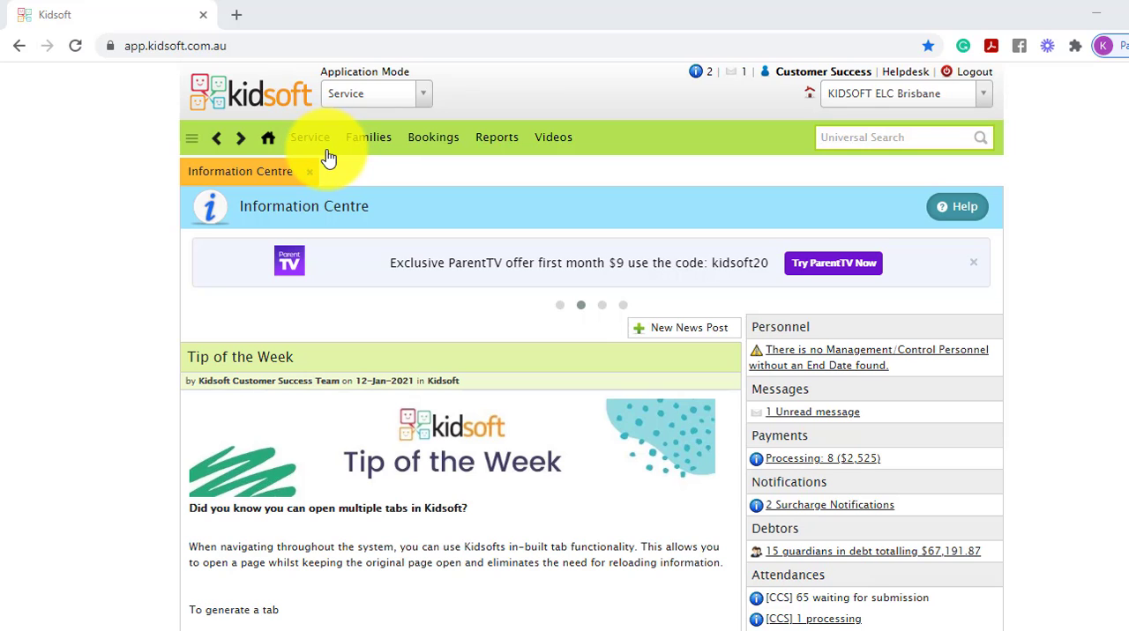
In Service Settings' Enrolment tab, require address, email, payment schedule and phone items, then save
click(309, 137)
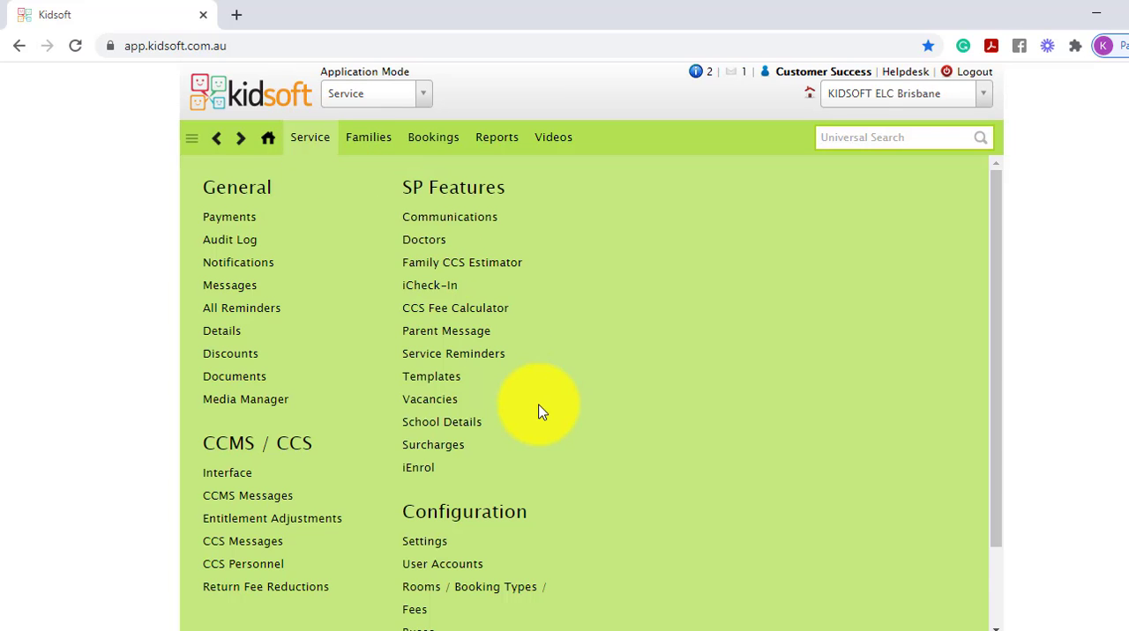
click(425, 540)
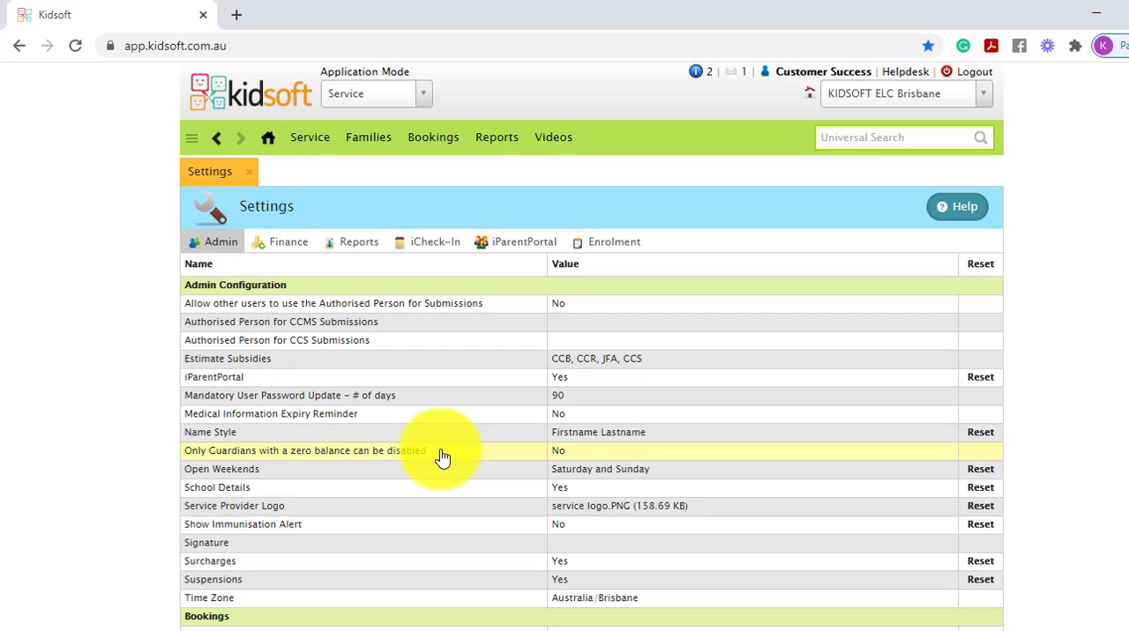
click(613, 242)
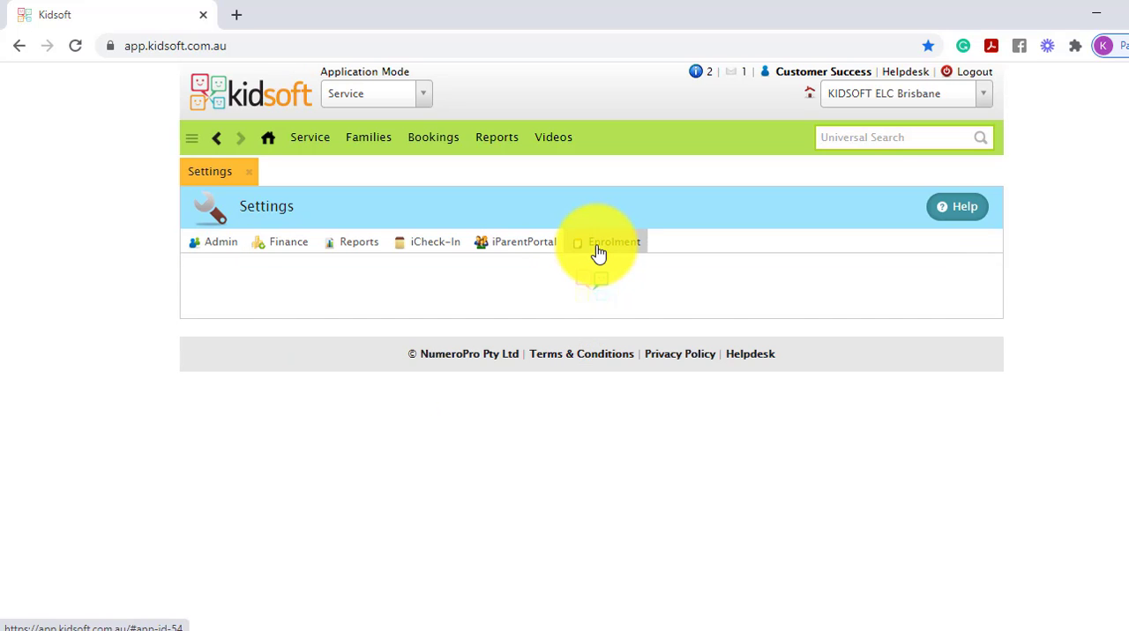
click(614, 242)
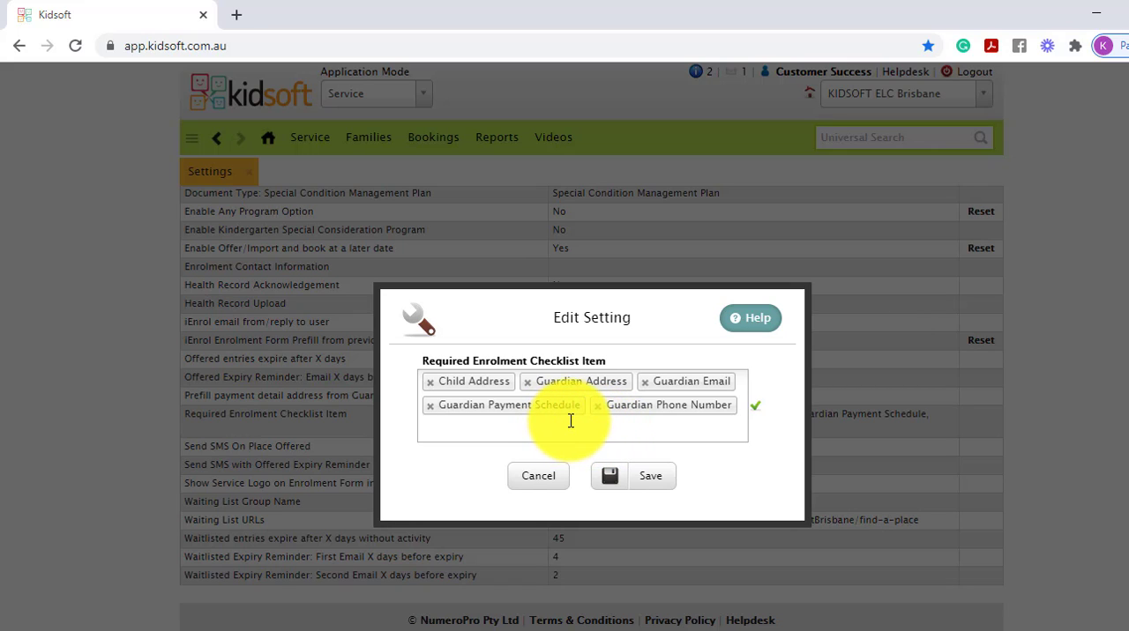
click(633, 475)
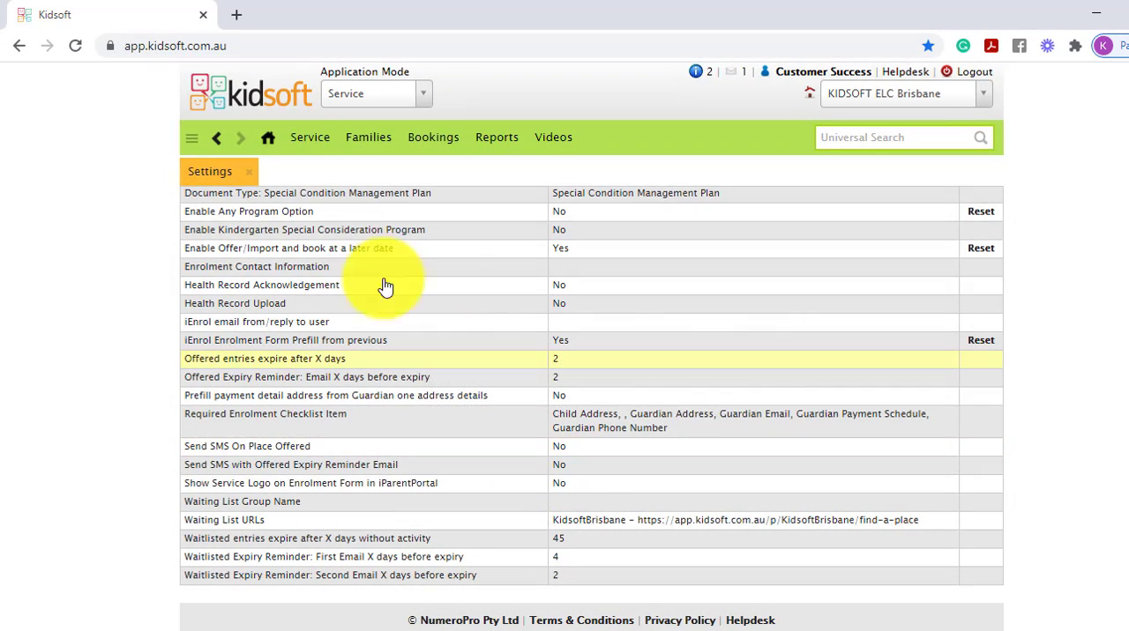
click(268, 136)
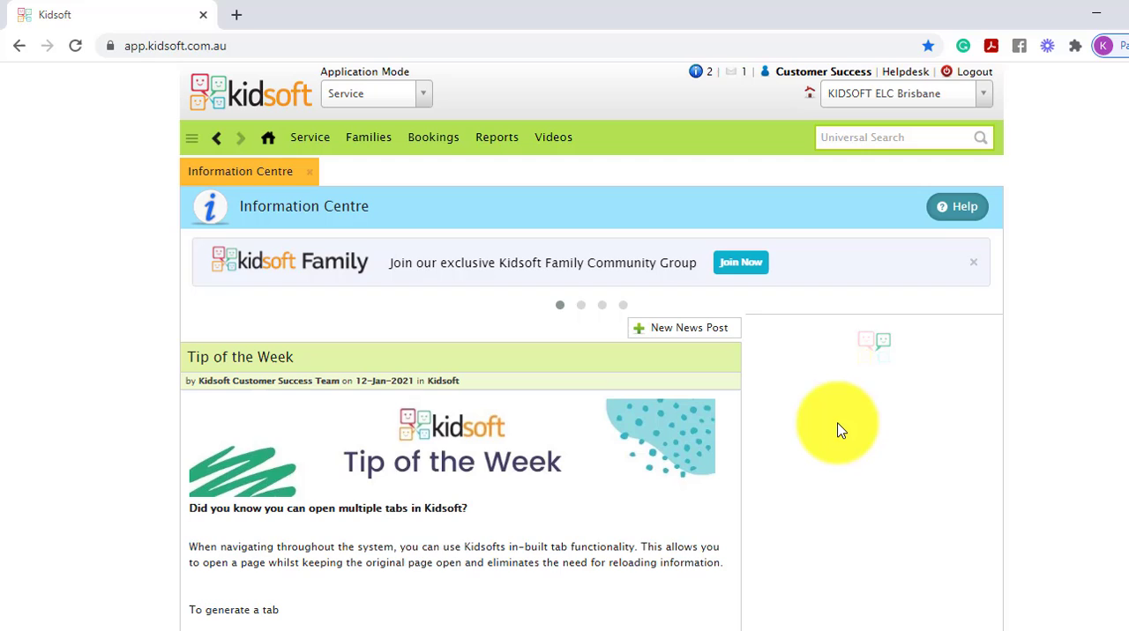
scroll(down, 3)
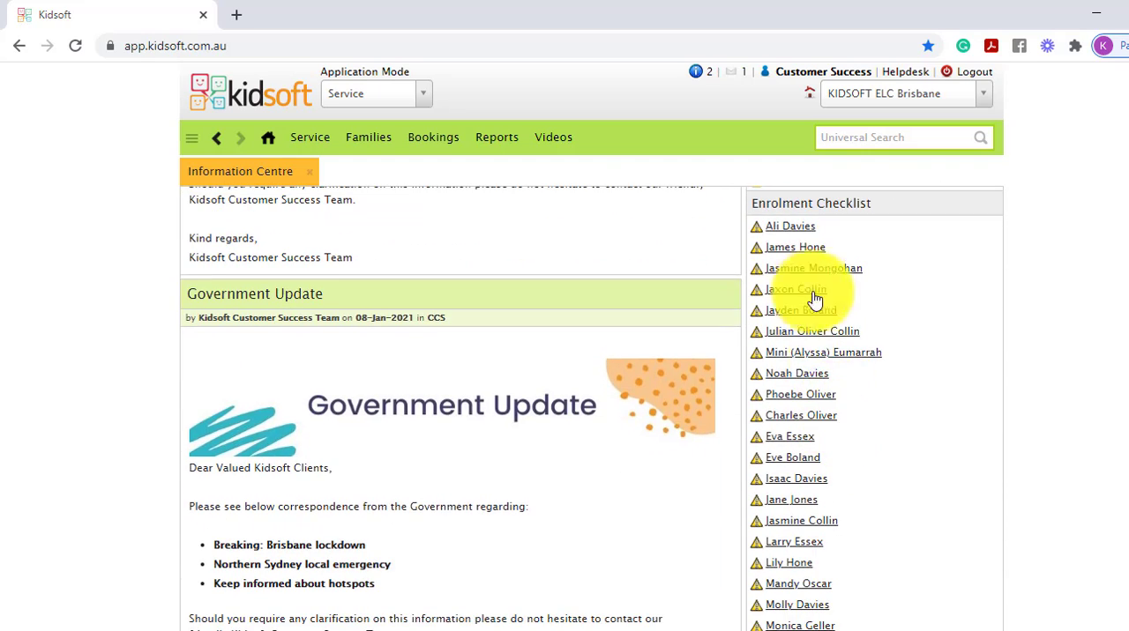
mouse_move(833, 342)
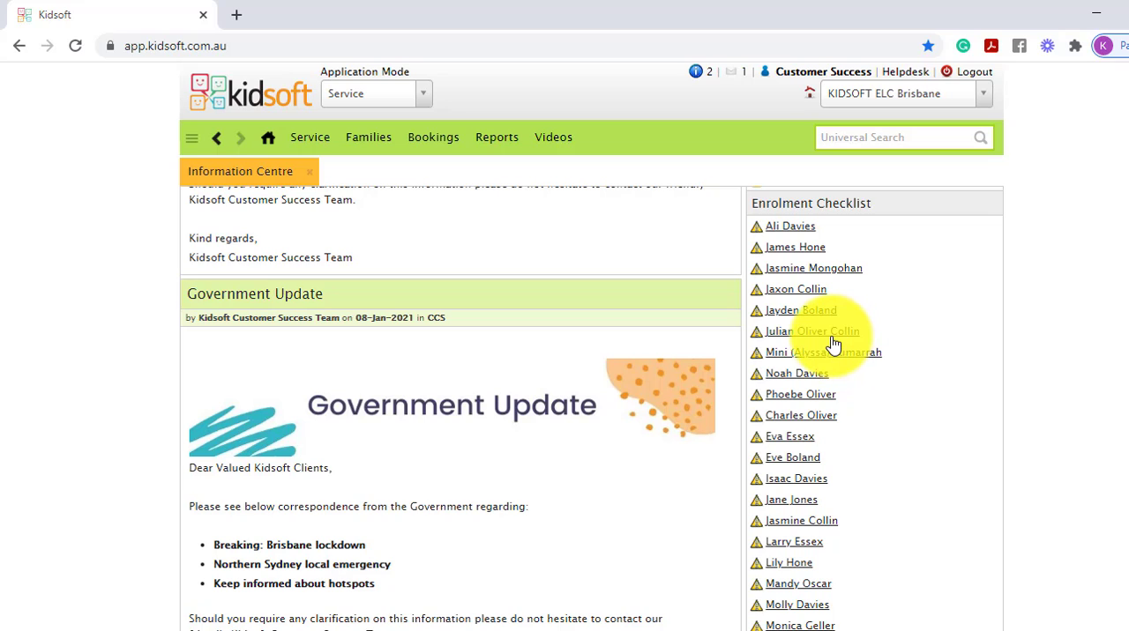
mouse_move(860, 238)
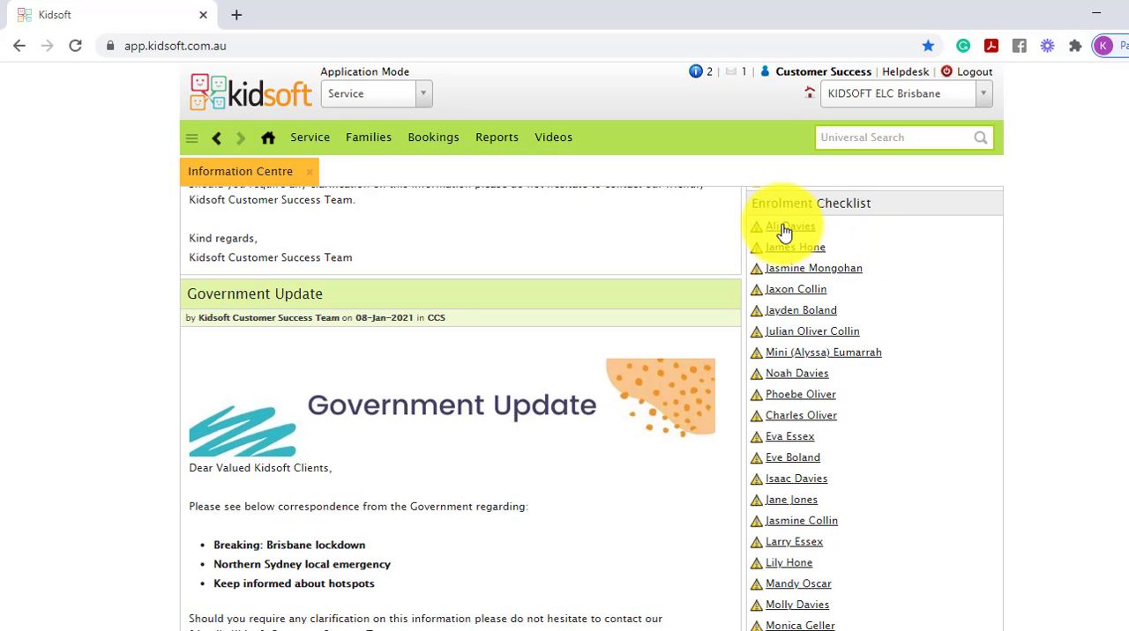
click(787, 226)
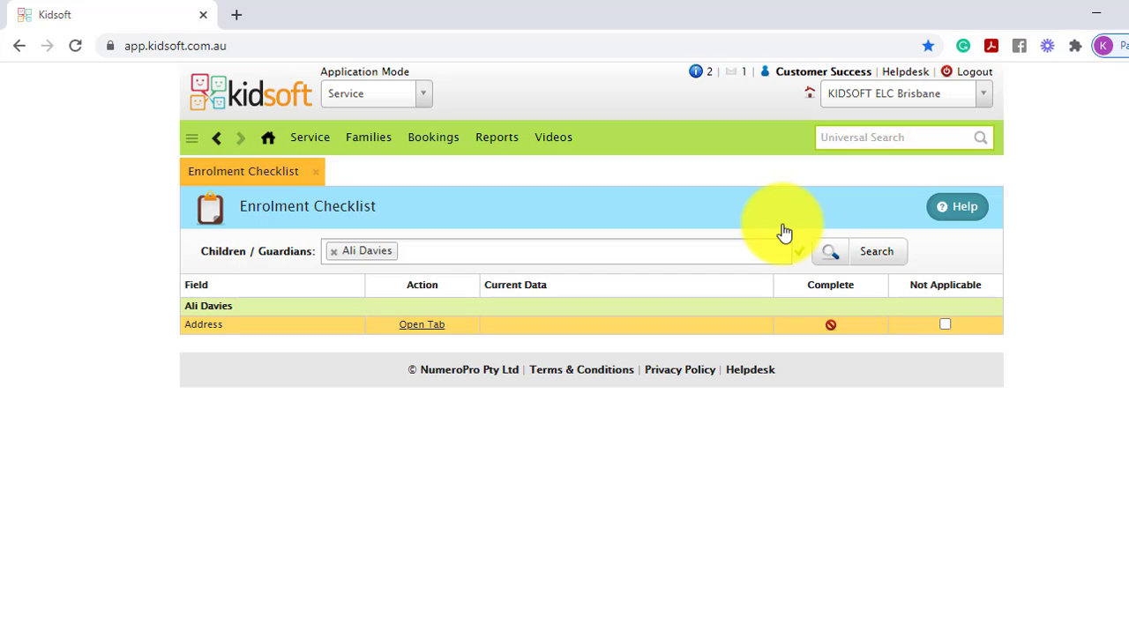
mouse_move(229, 344)
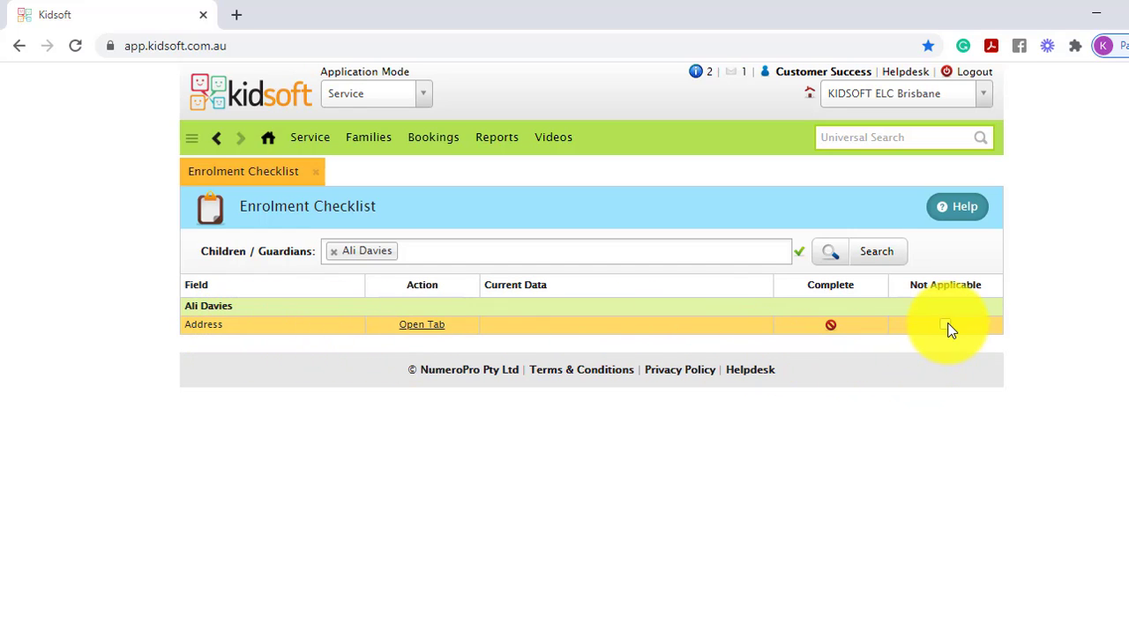
click(945, 324)
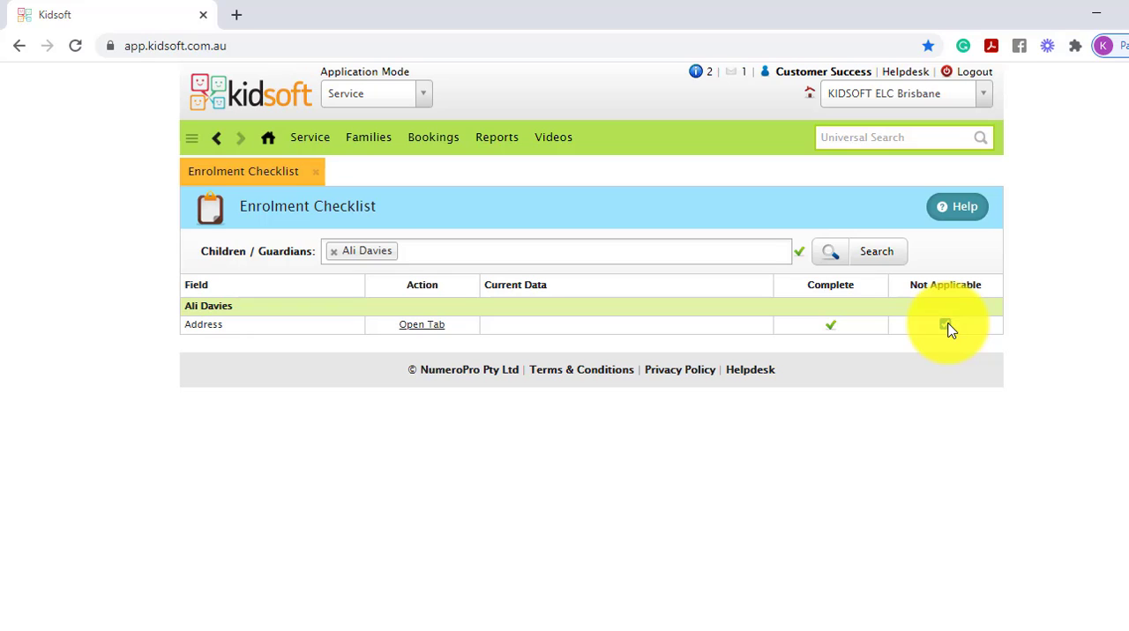
click(944, 324)
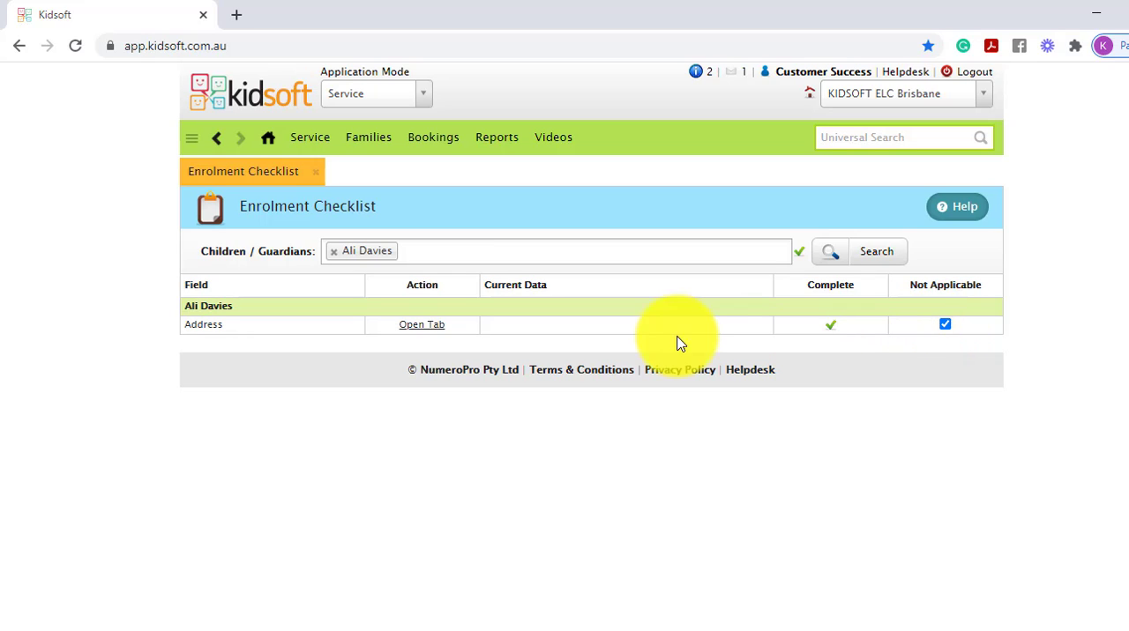
mouse_move(422, 324)
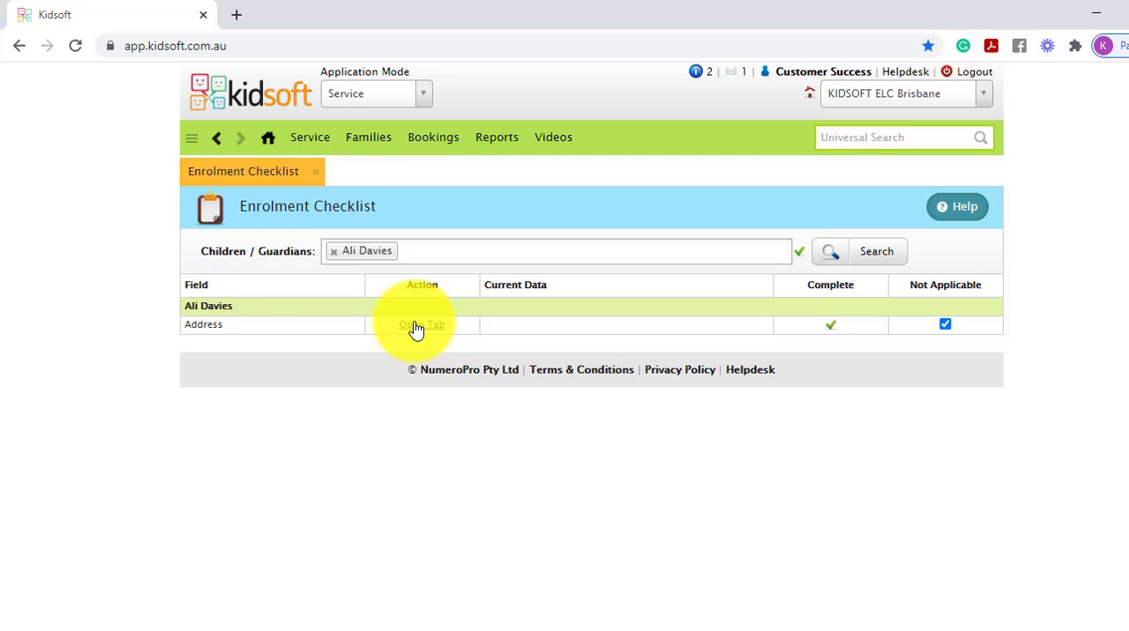
click(422, 324)
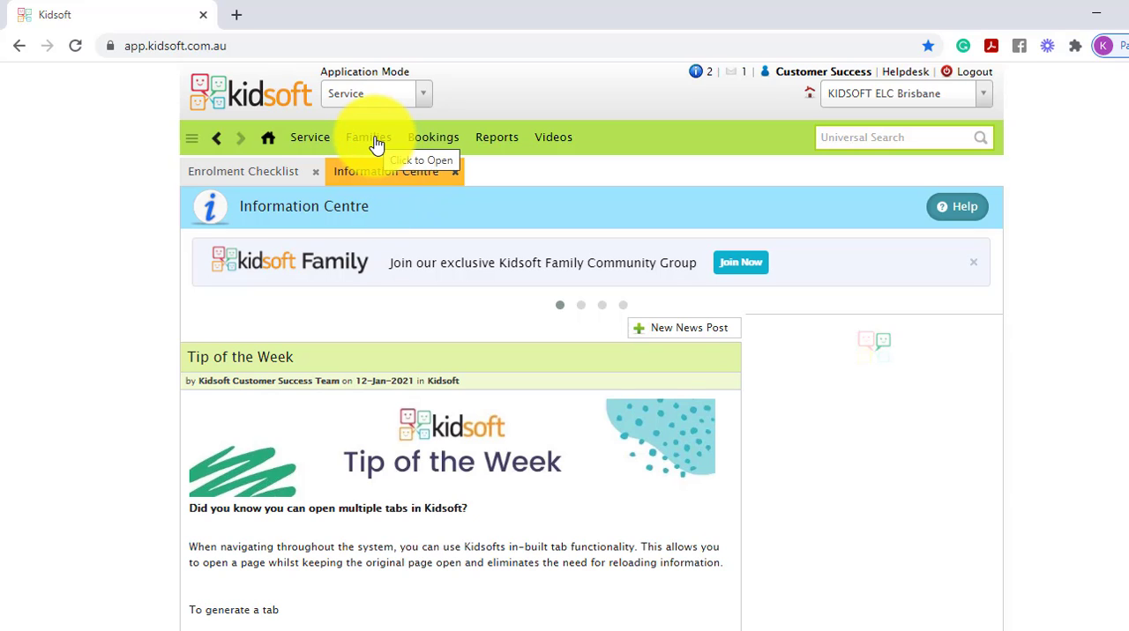
click(368, 137)
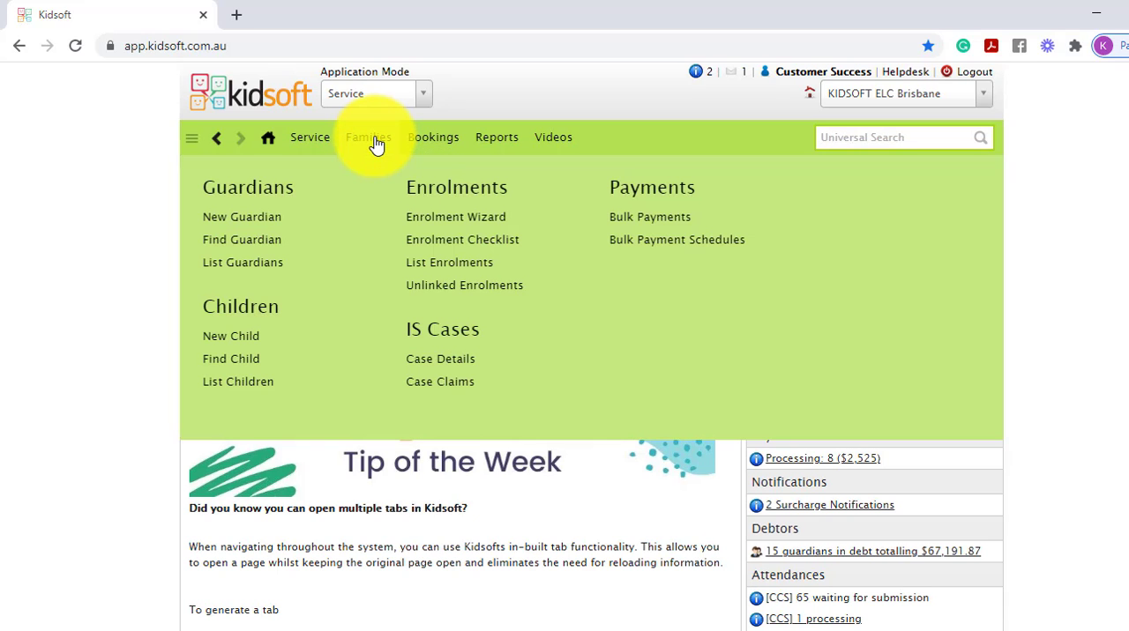
mouse_move(440, 226)
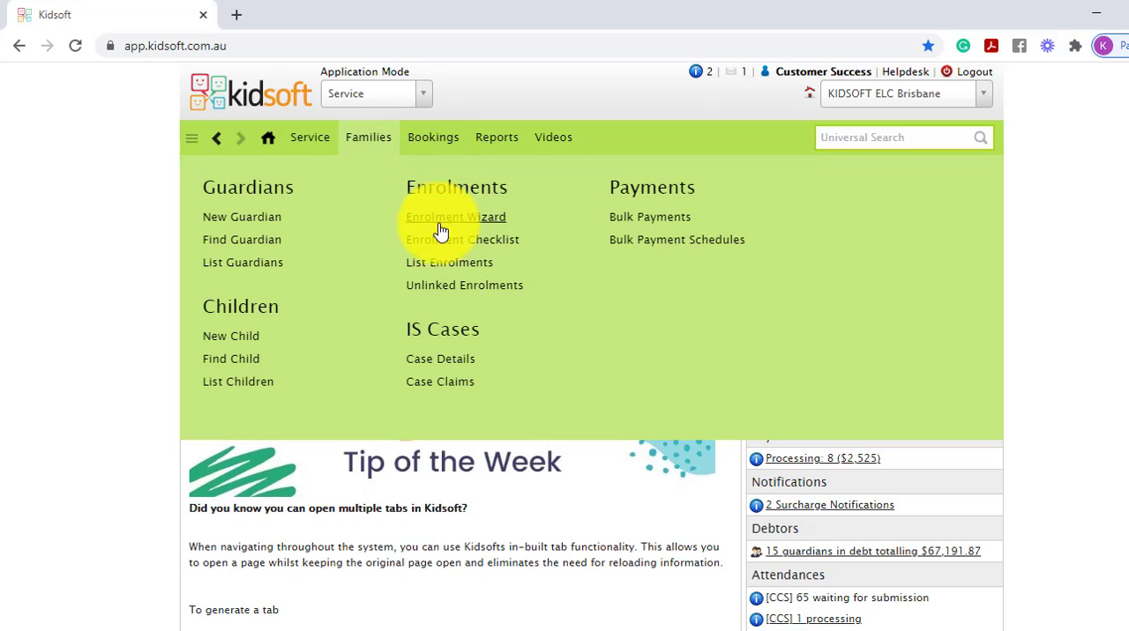
click(462, 239)
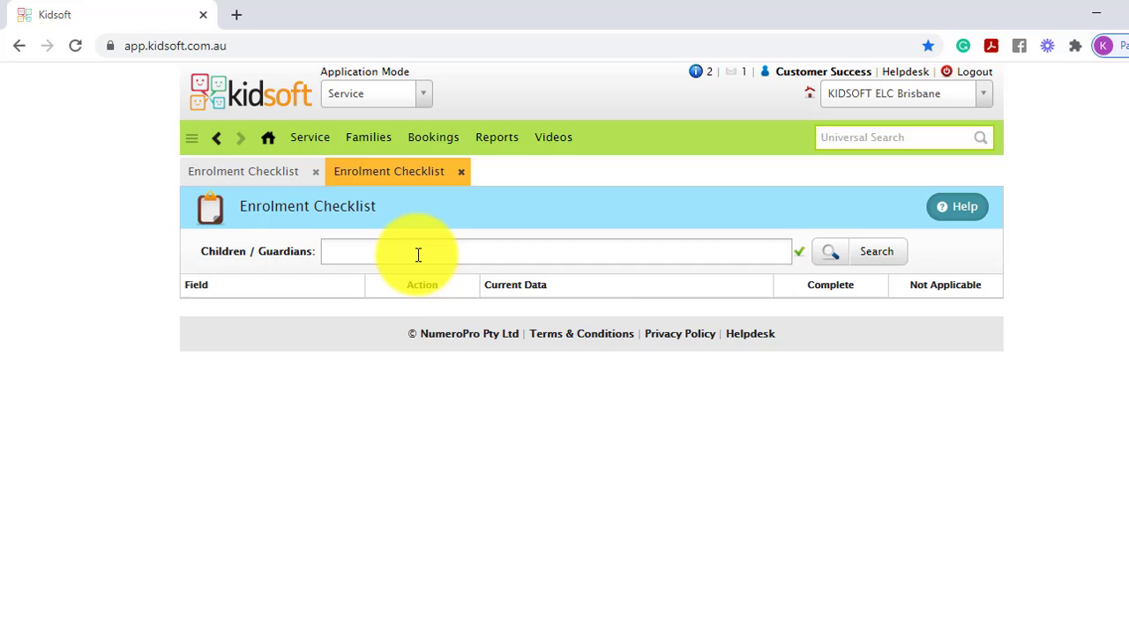
click(556, 252)
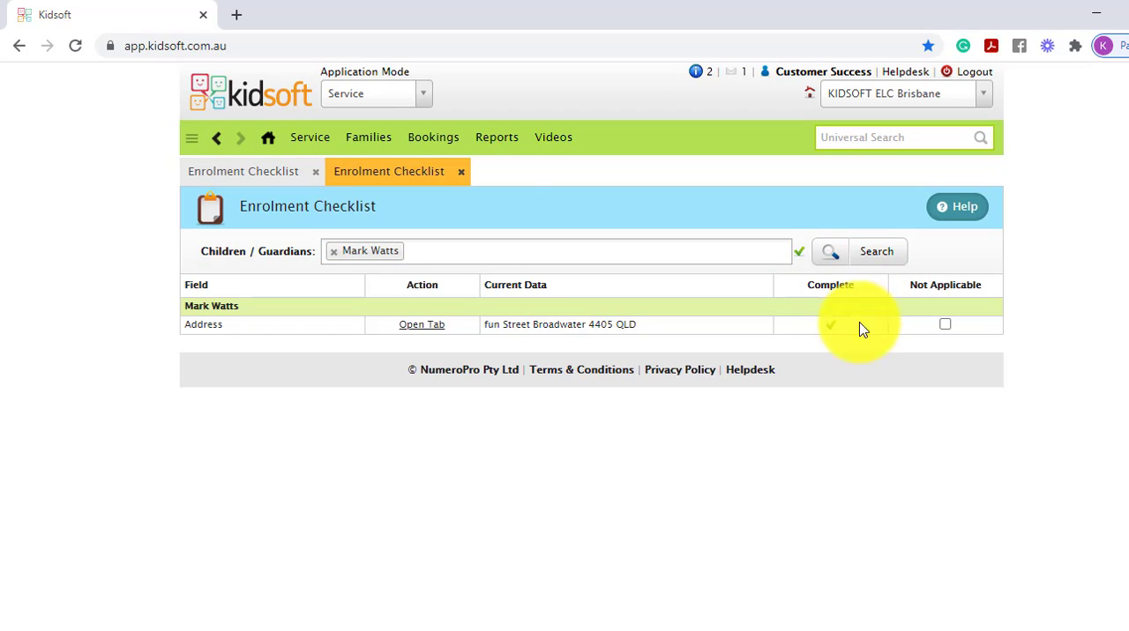
click(268, 138)
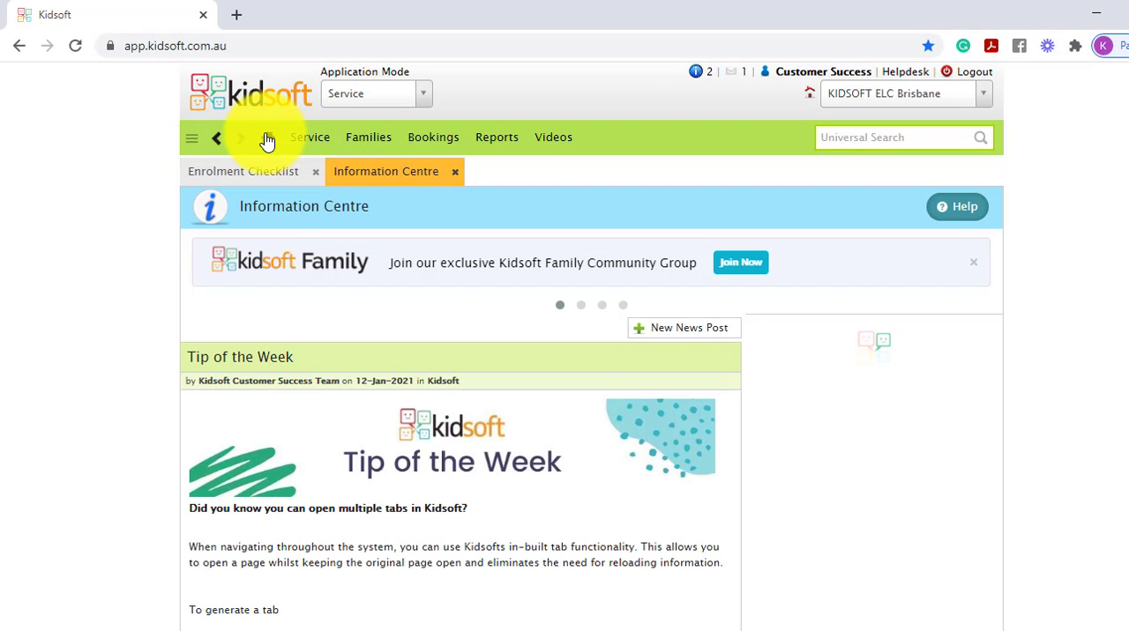